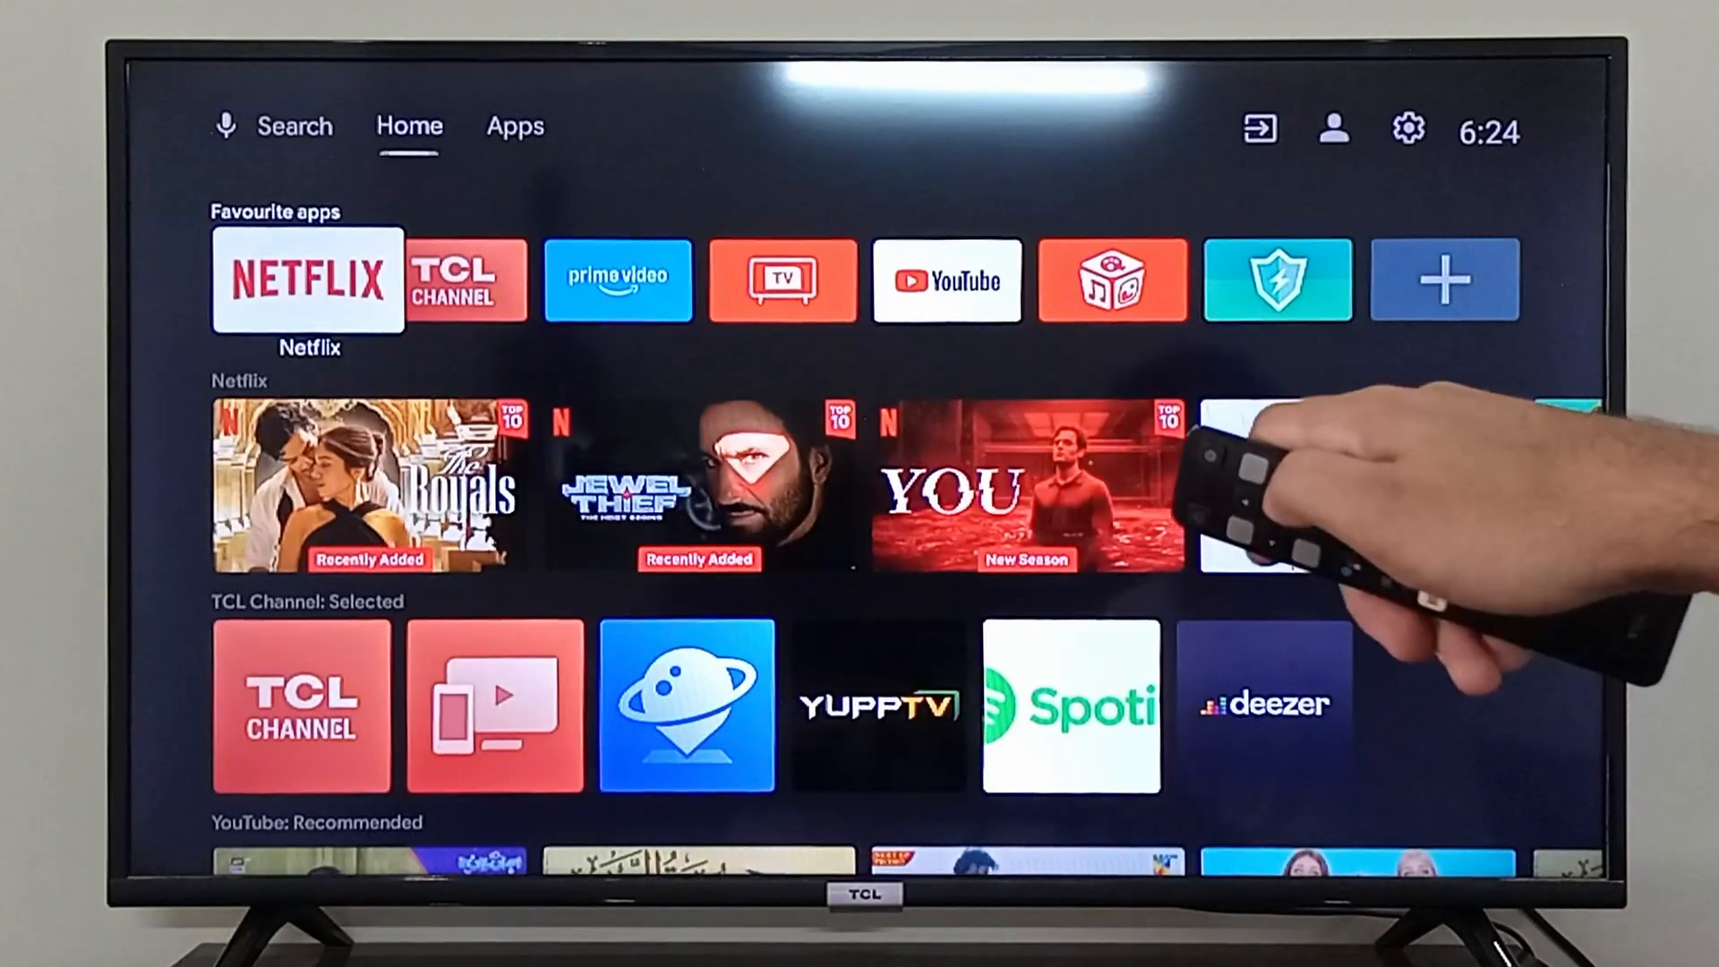
- Launch the Google Play Store from the TV home screen
{"action": "left_click", "coordinate": [514, 126]}
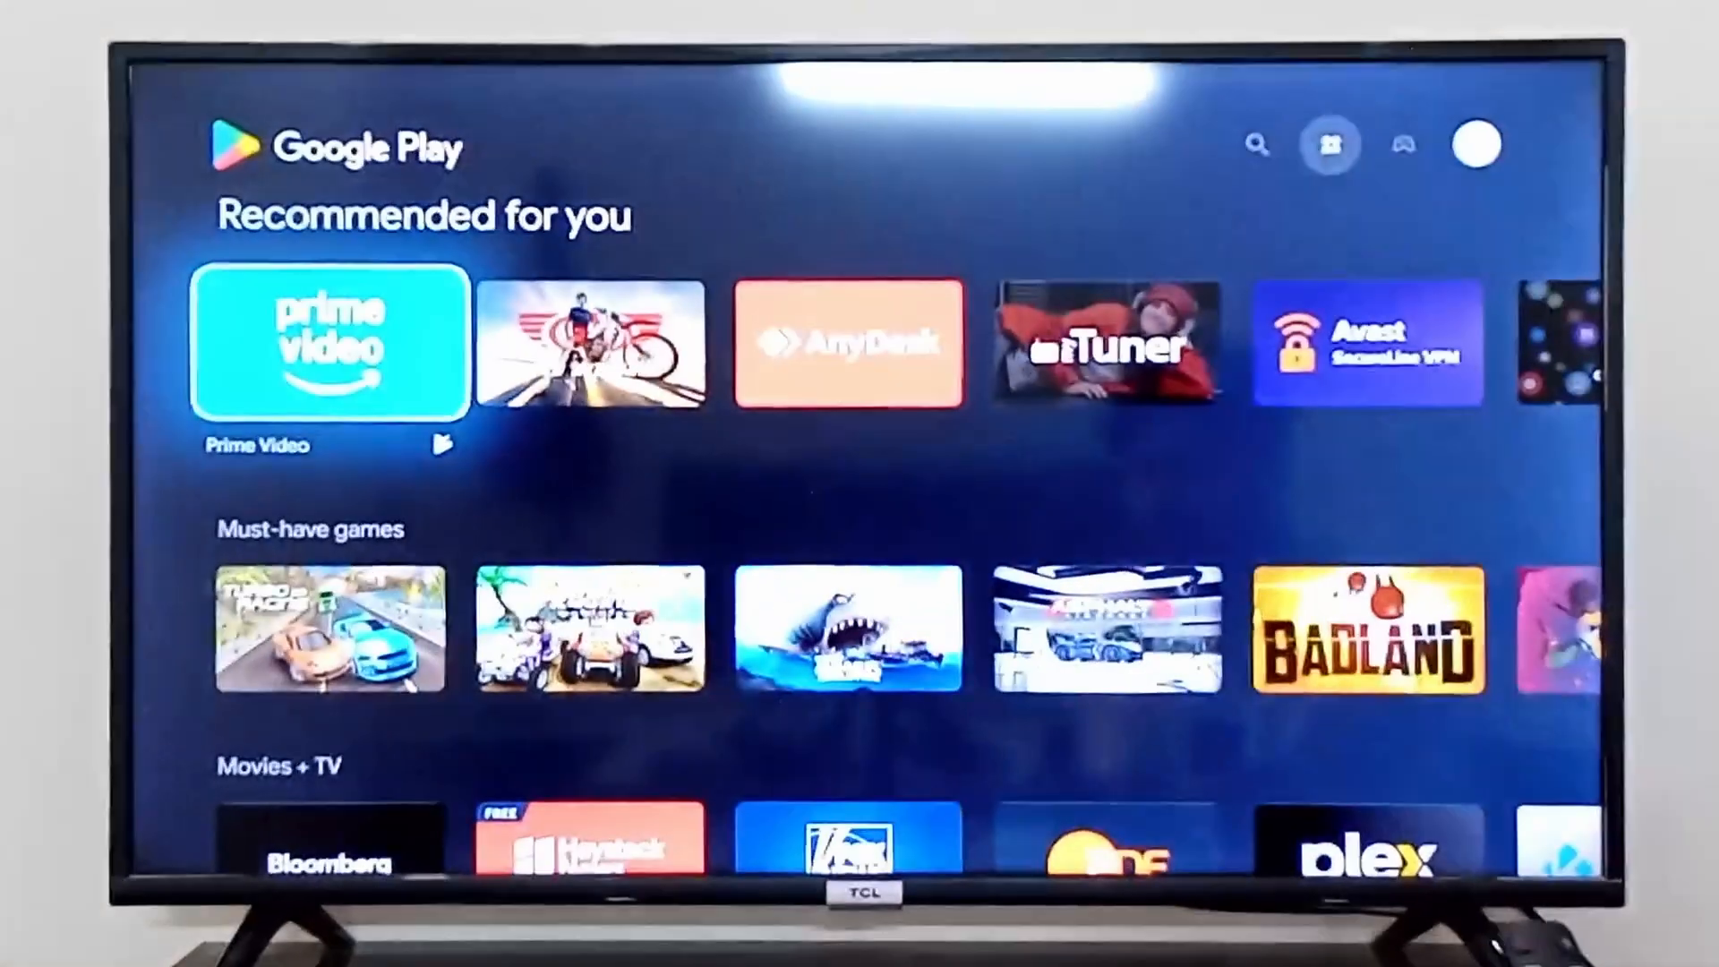
- Leave the Play Store search and show the TV's installed apps and games list
{"action": "left_click", "coordinate": [1257, 144]}
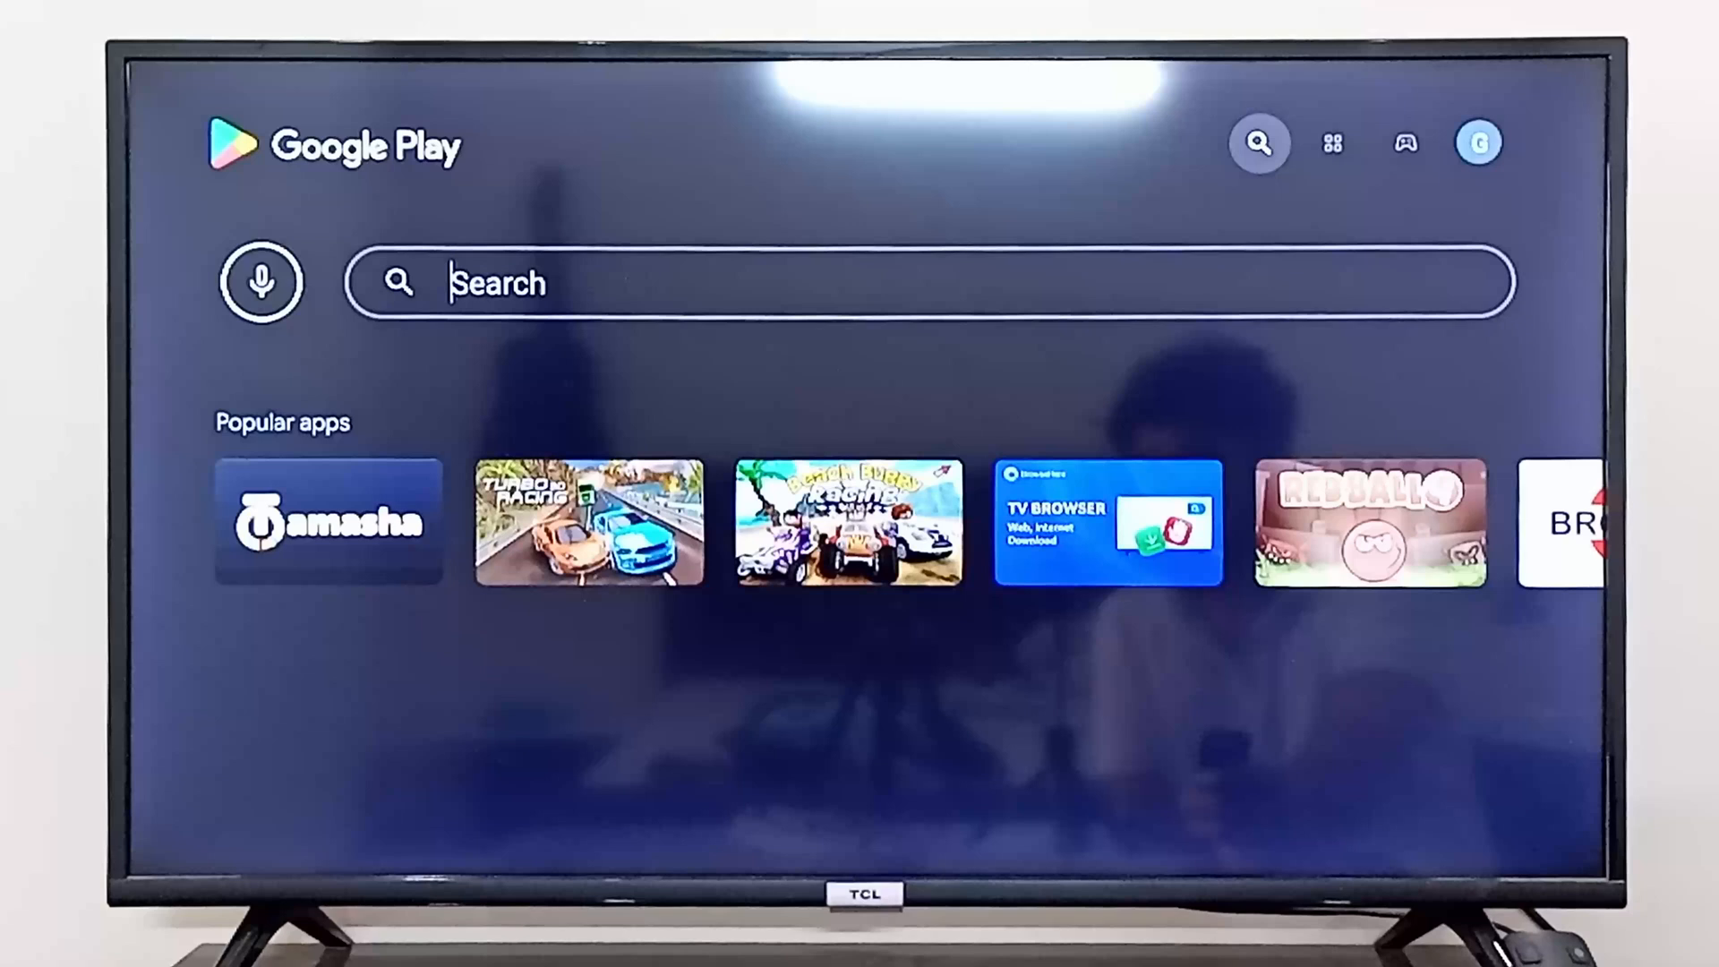
{"action": "left_click", "coordinate": [931, 283]}
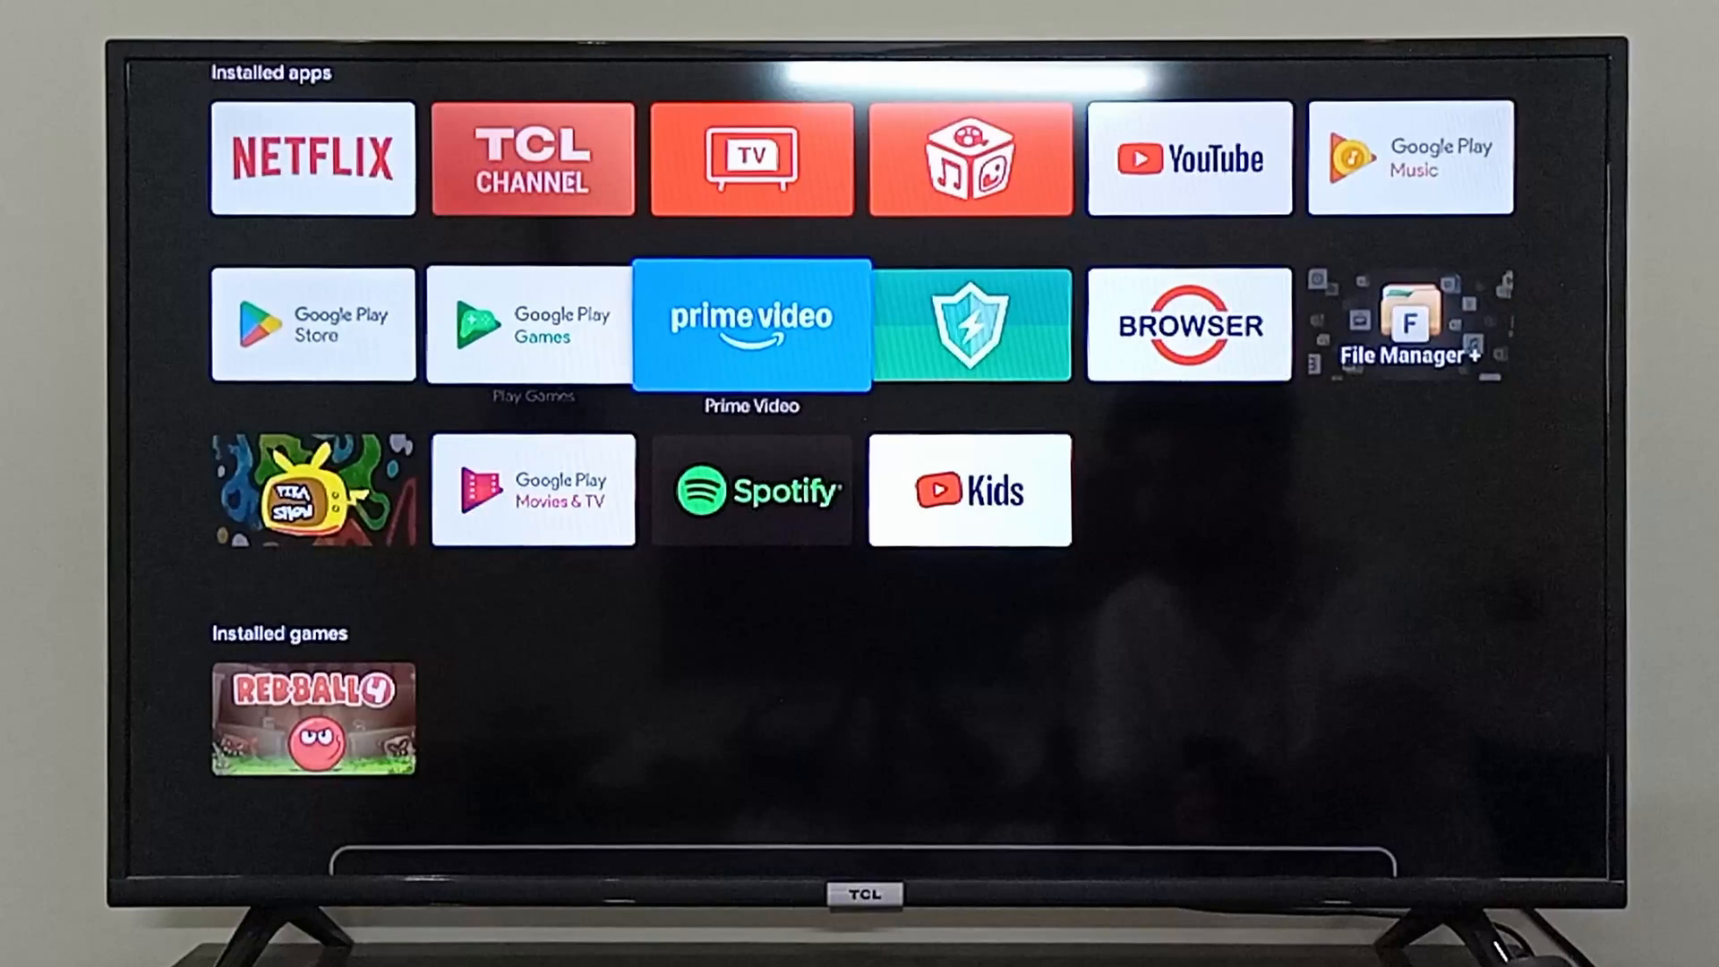
- Move focus to the BROWSER tile and launch it
{"action": "key", "text": "right"}
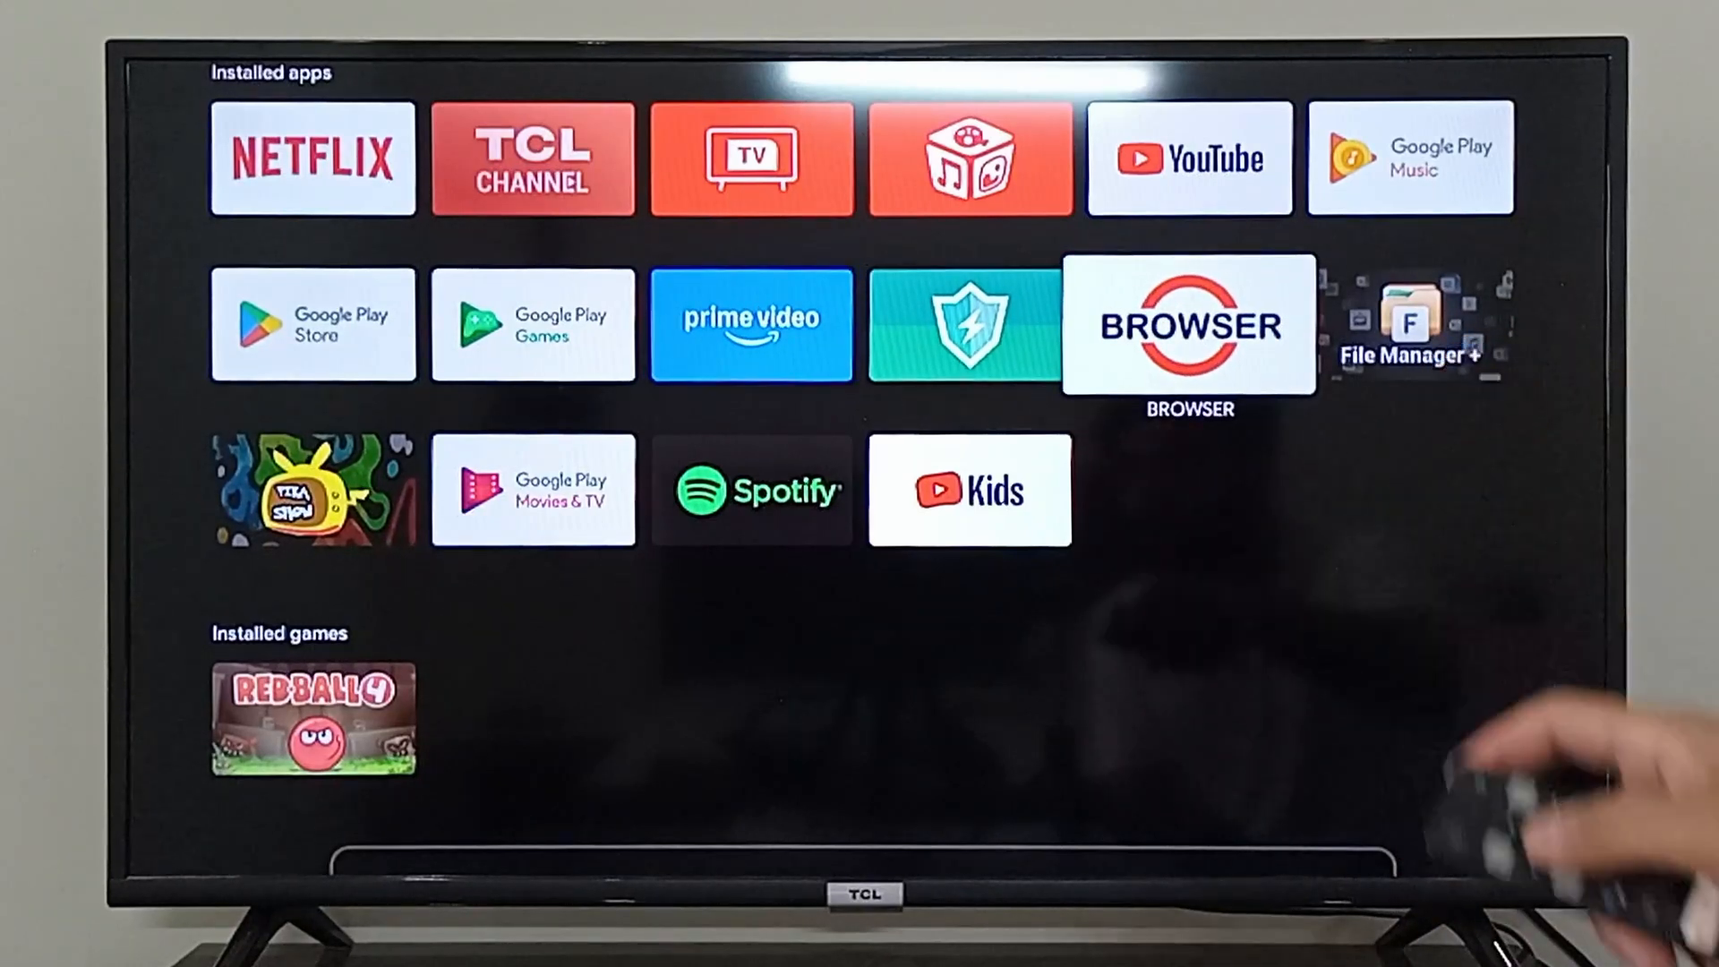
{"action": "left_click", "coordinate": [1187, 325]}
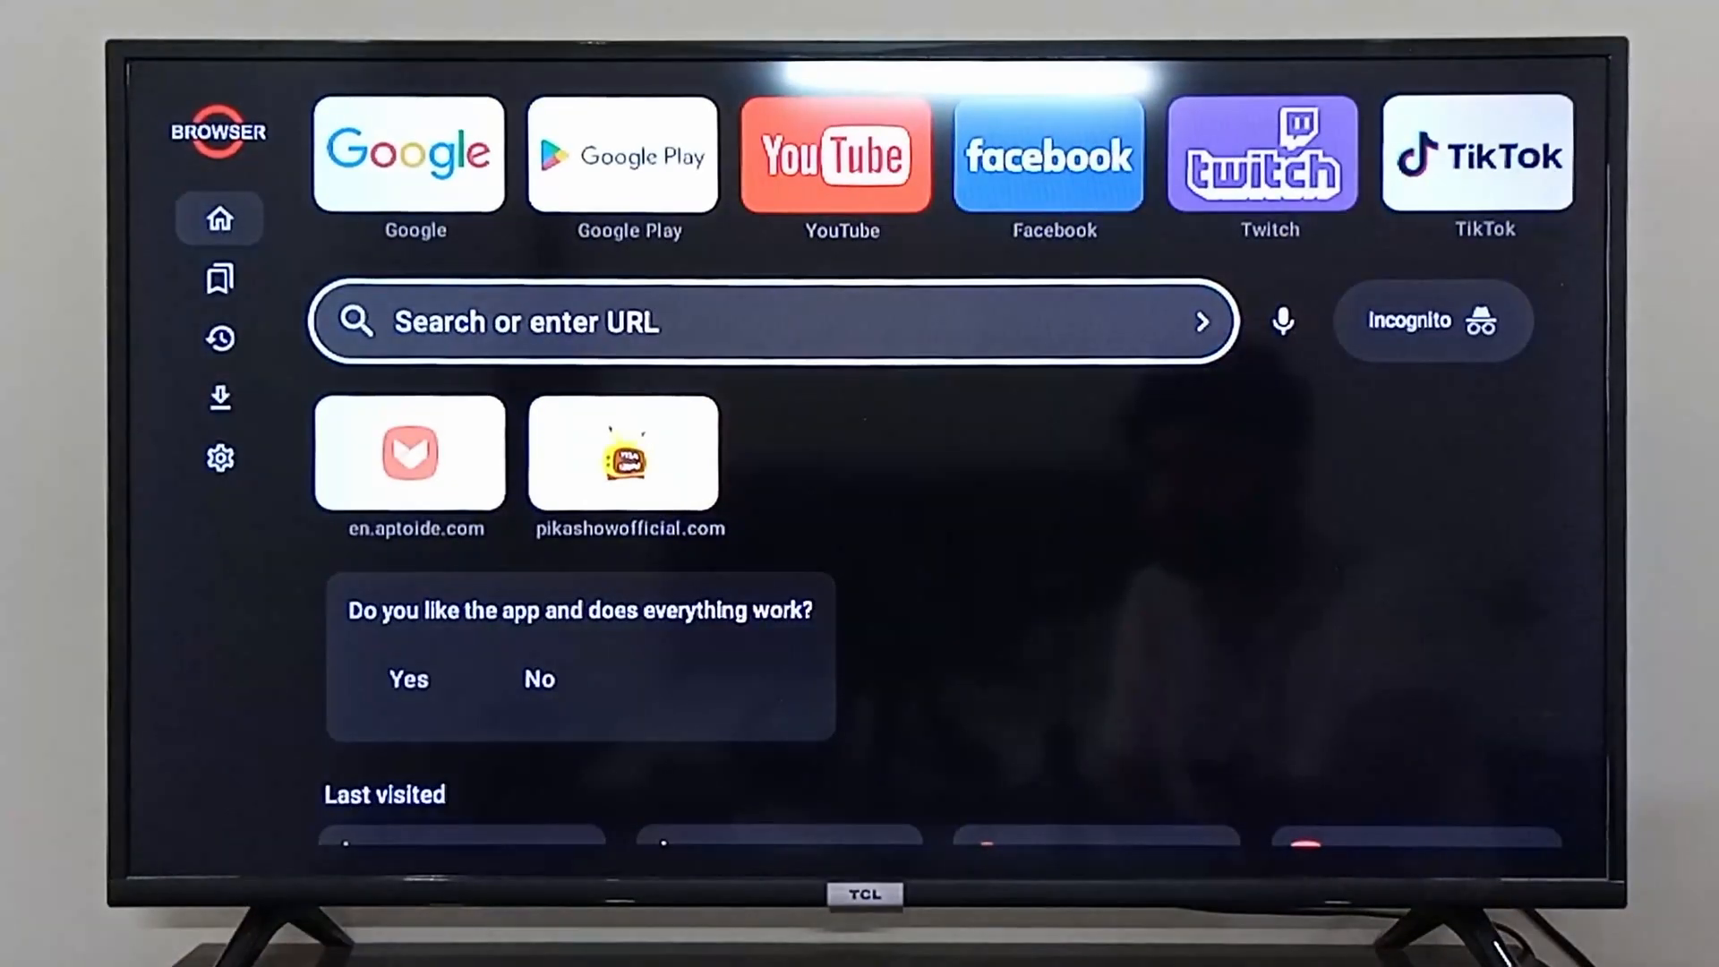
- Run a Google search for 'chrome apk' from the browser's search bar
{"action": "left_click", "coordinate": [768, 321]}
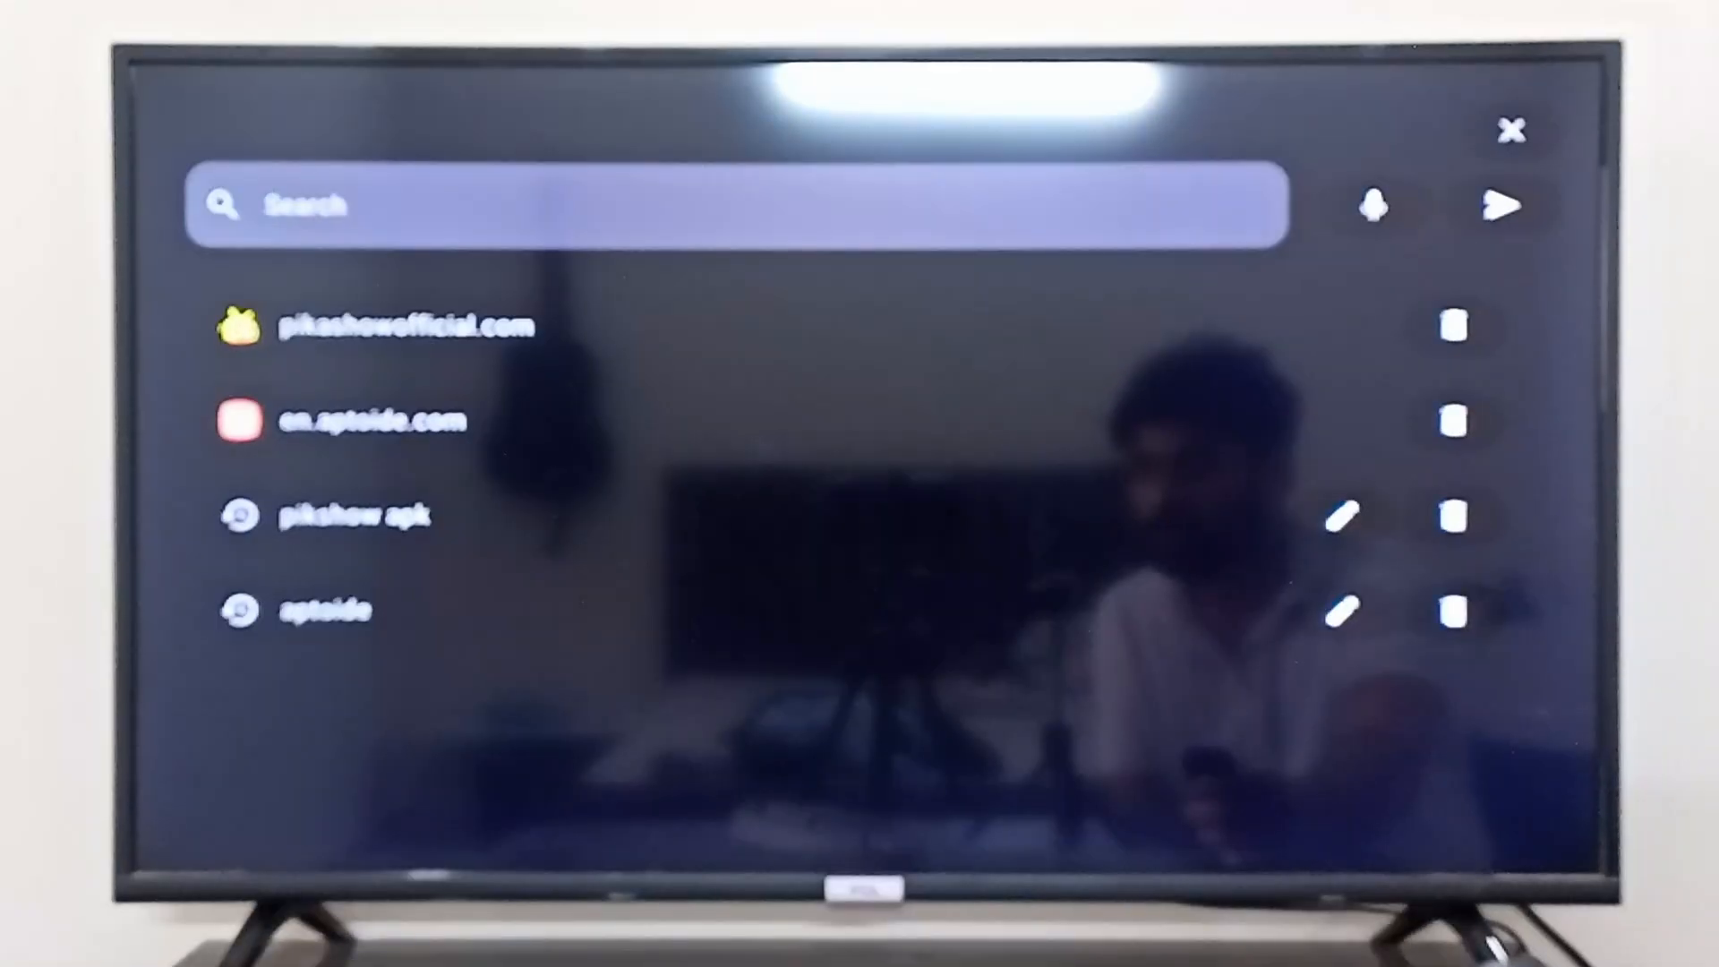
{"action": "left_click", "coordinate": [734, 204]}
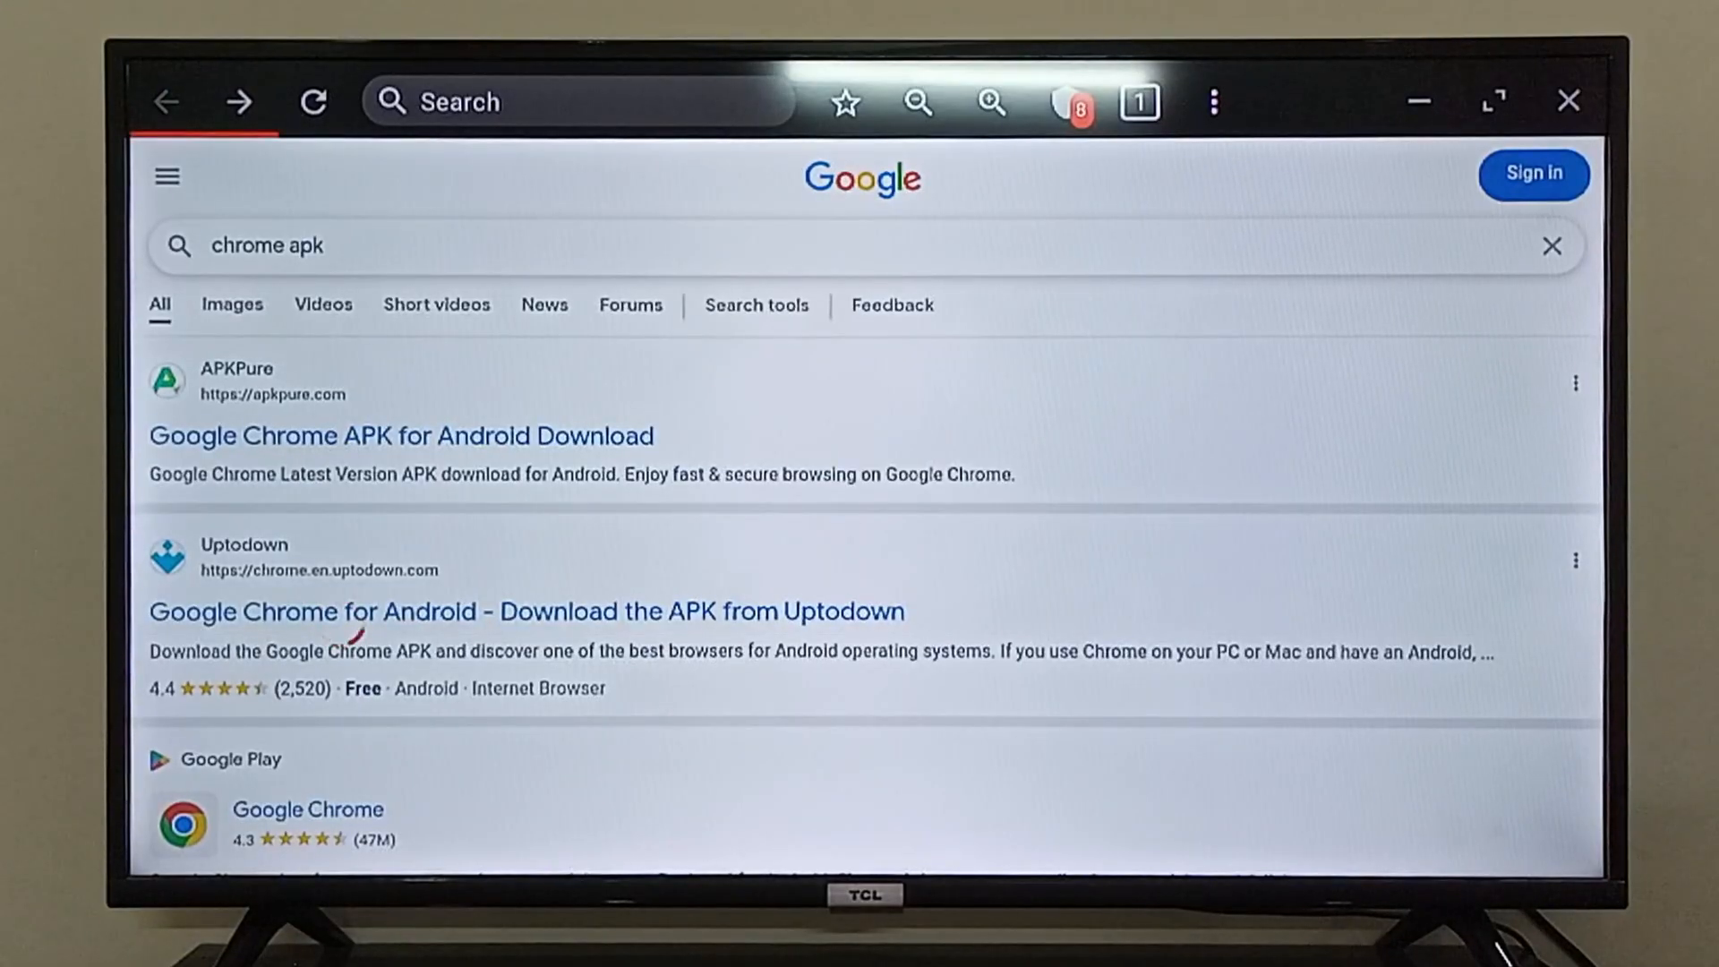
- Select the 'Google Chrome for Android - Download the APK from Uptodown' result
{"action": "left_click", "coordinate": [526, 611]}
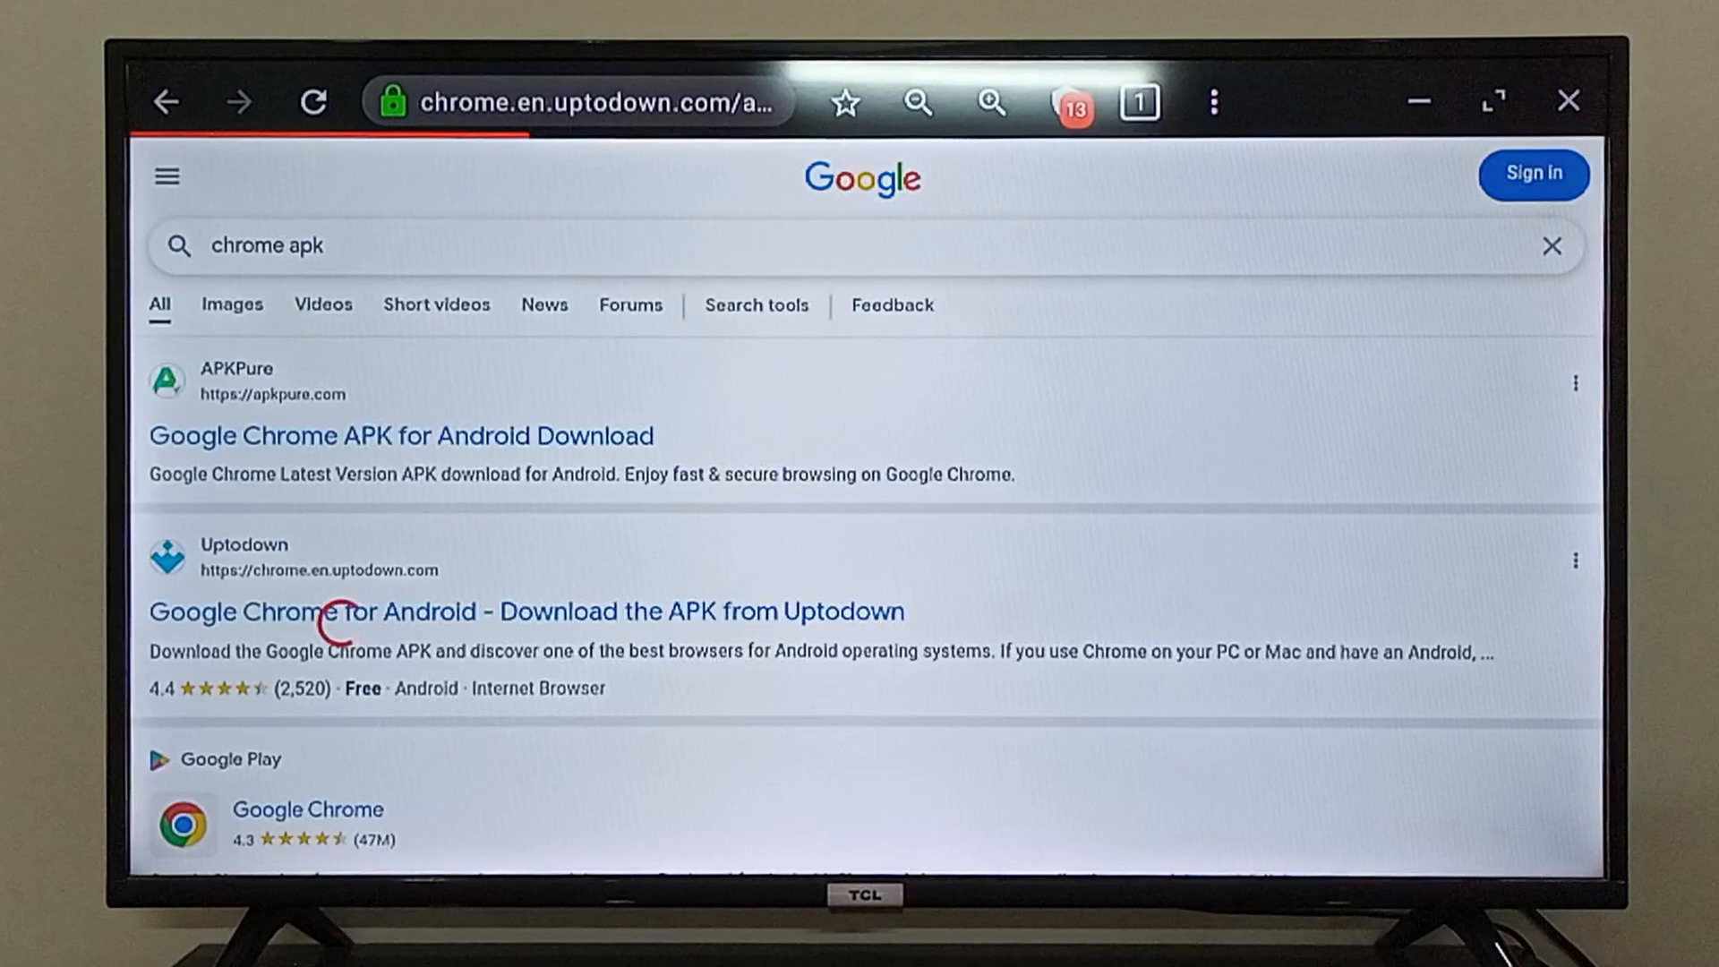
{"action": "left_click", "coordinate": [526, 612]}
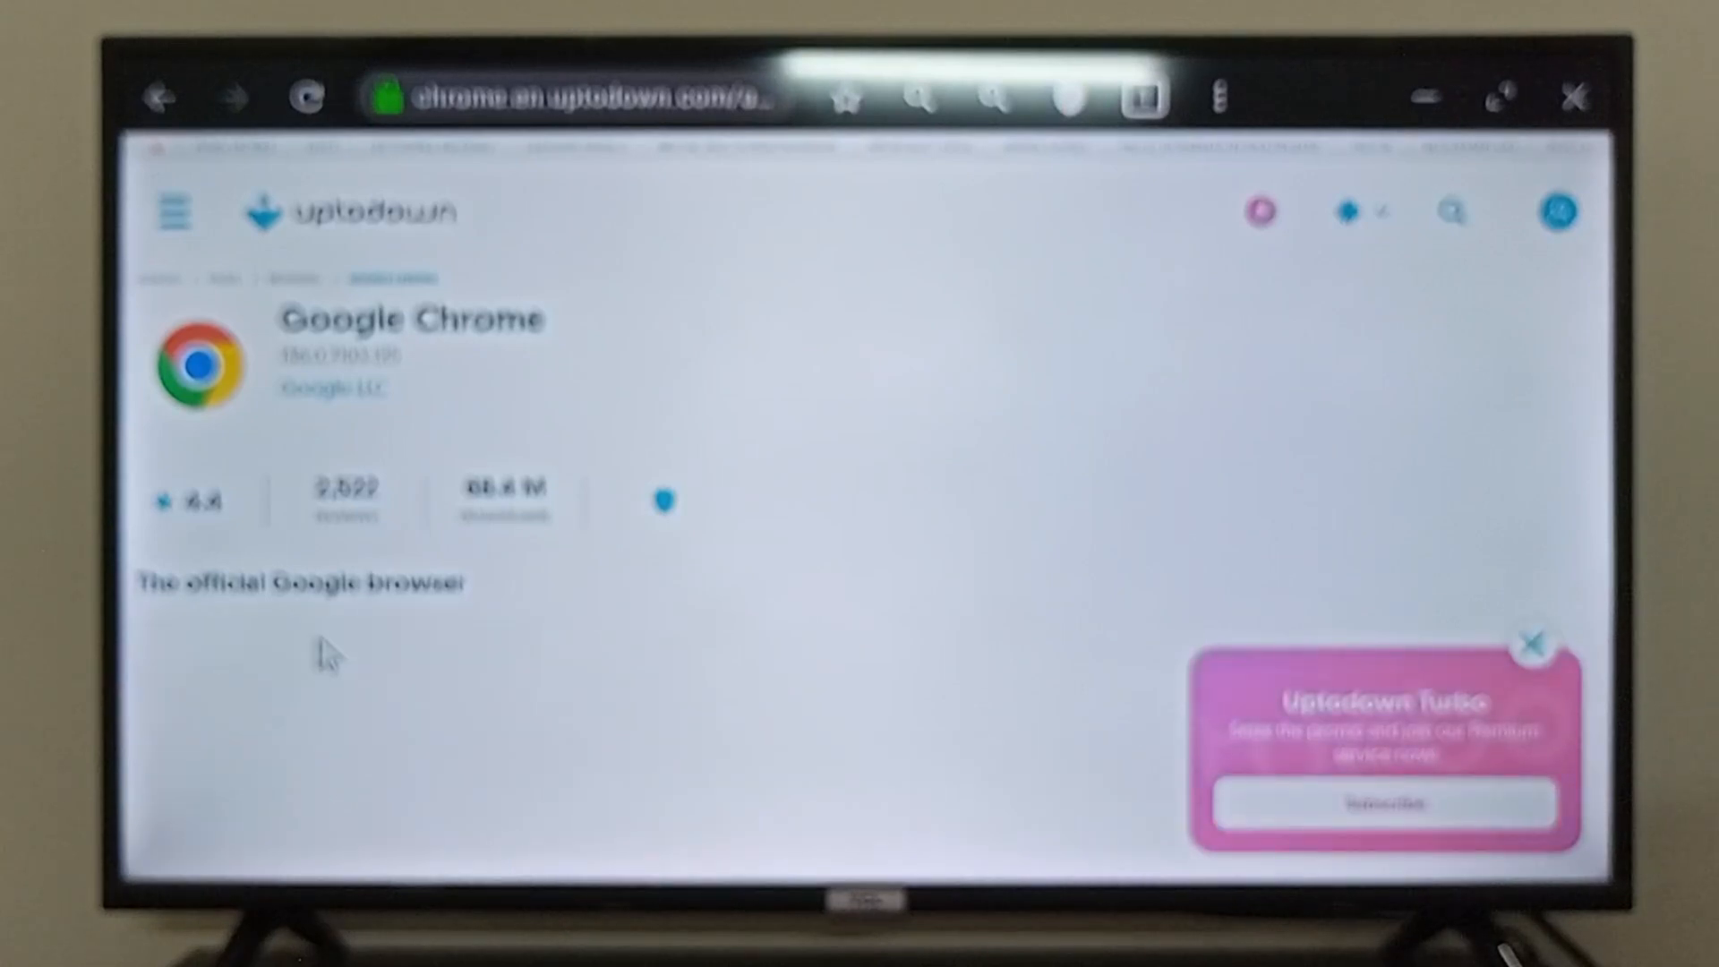
- Scroll to Uptodown's download section and hit the green Download button
{"action": "scroll", "scroll_direction": "down", "scroll_amount": 3}
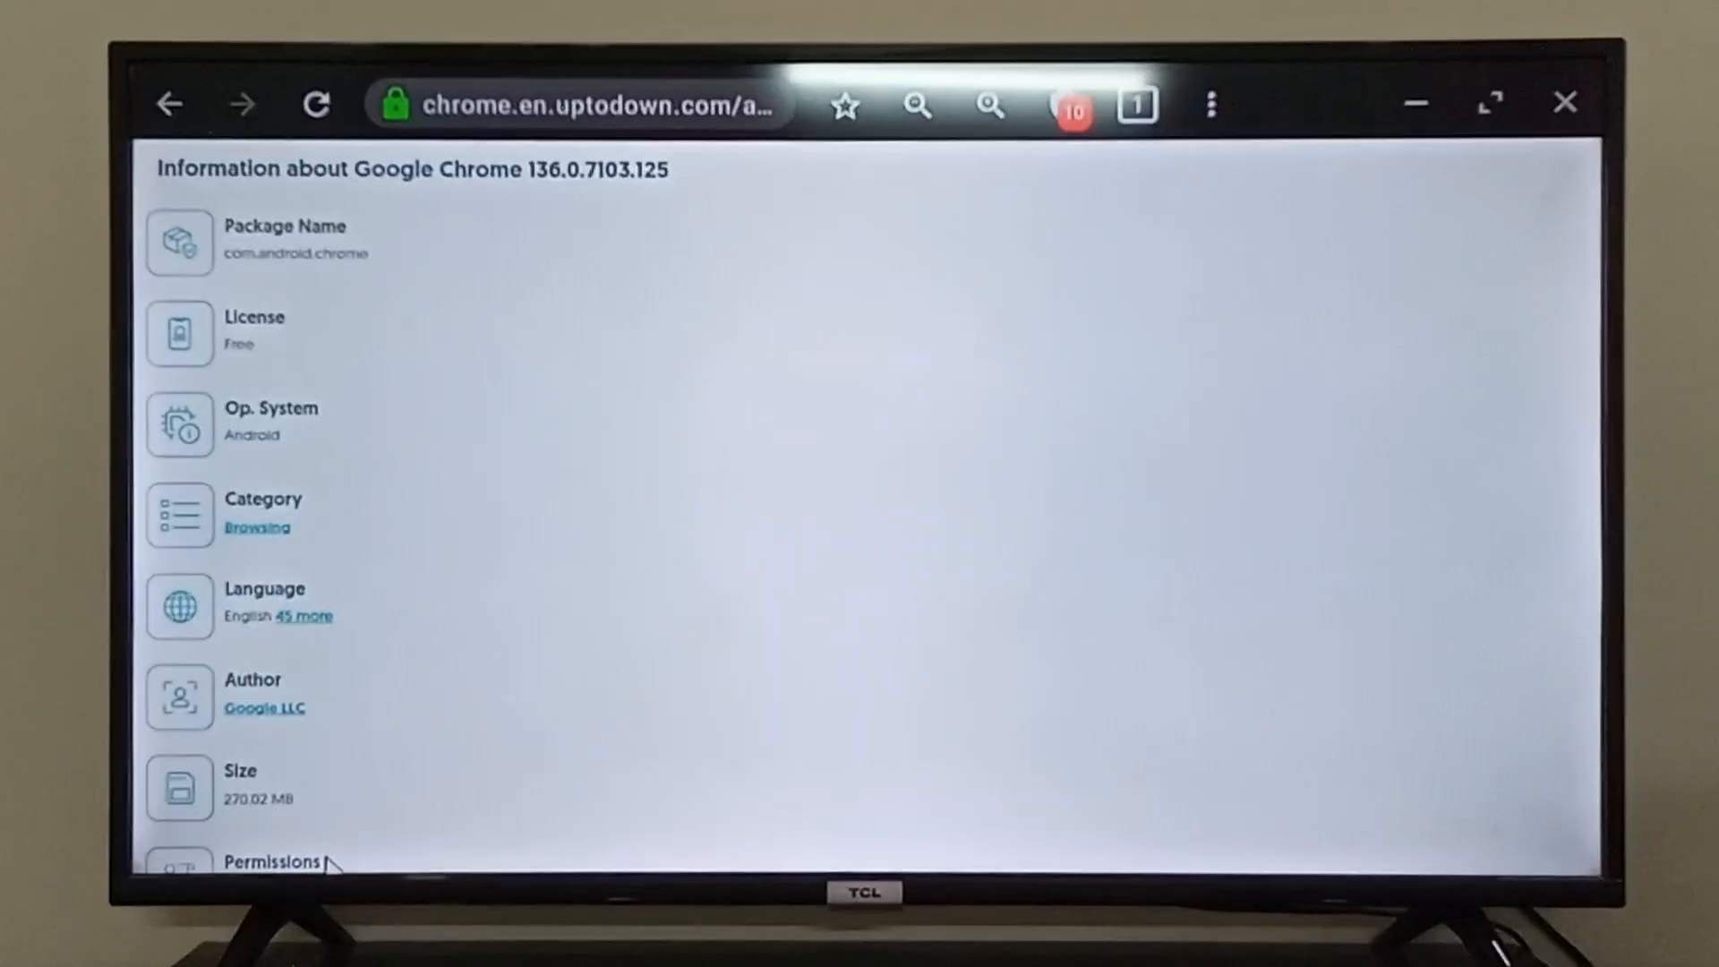
{"action": "scroll", "scroll_direction": "down", "scroll_amount": 3}
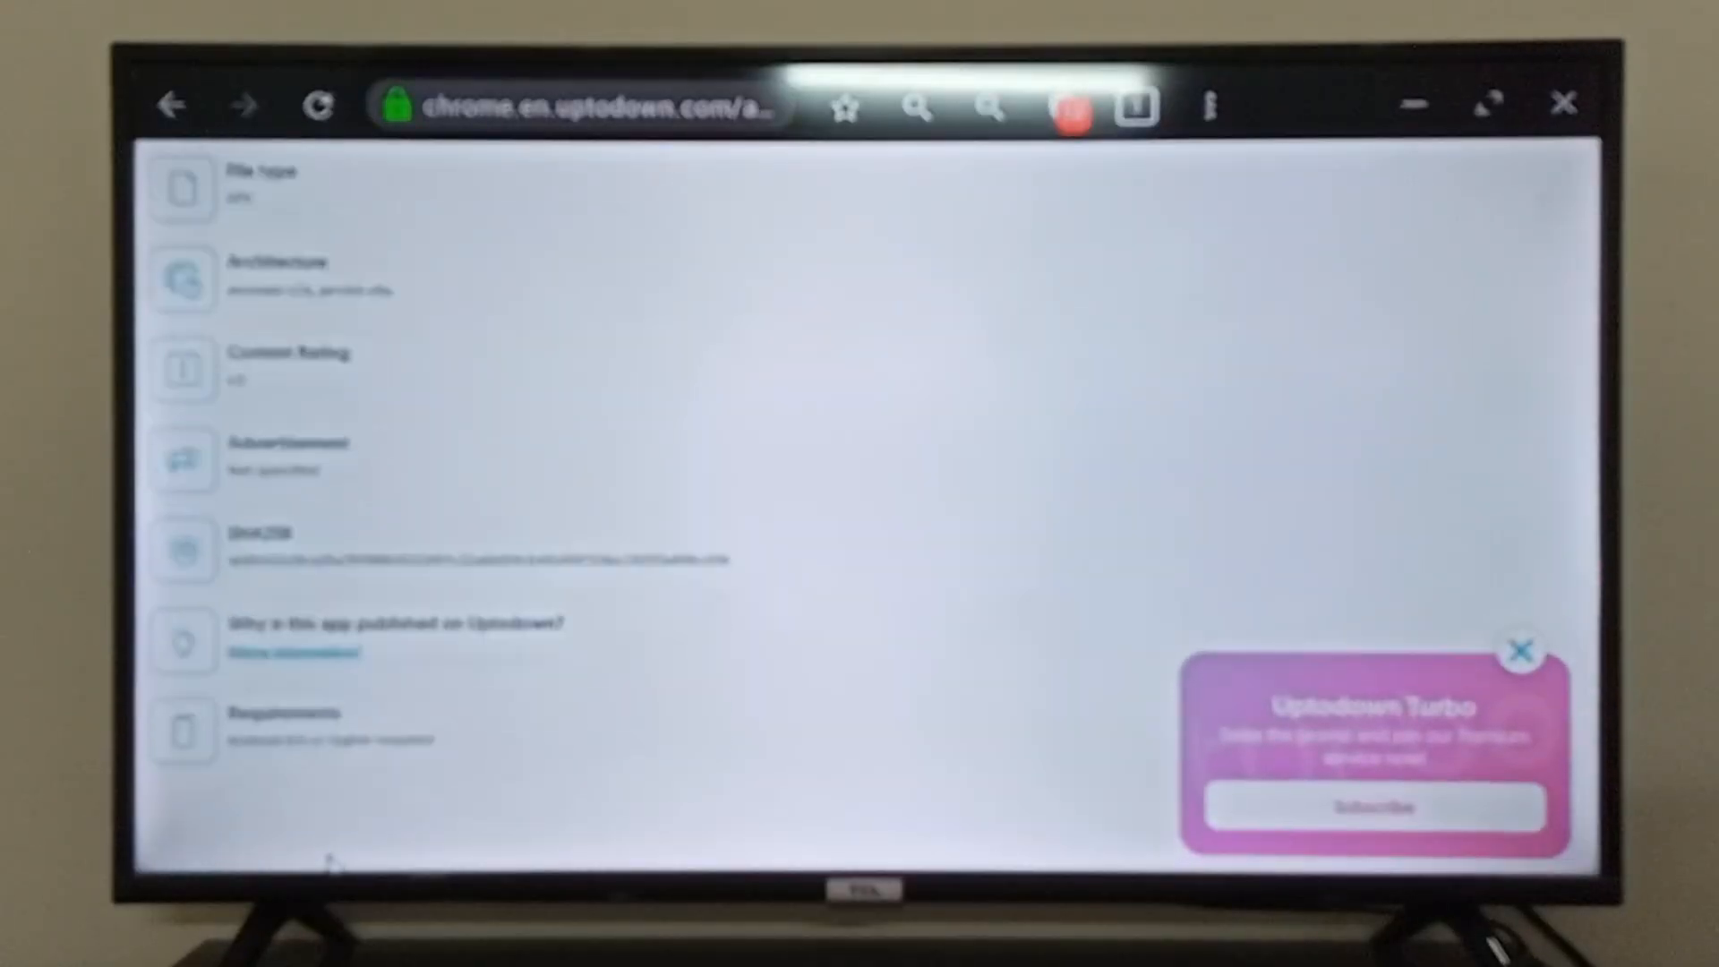
{"action": "scroll", "scroll_direction": "down", "scroll_amount": 3}
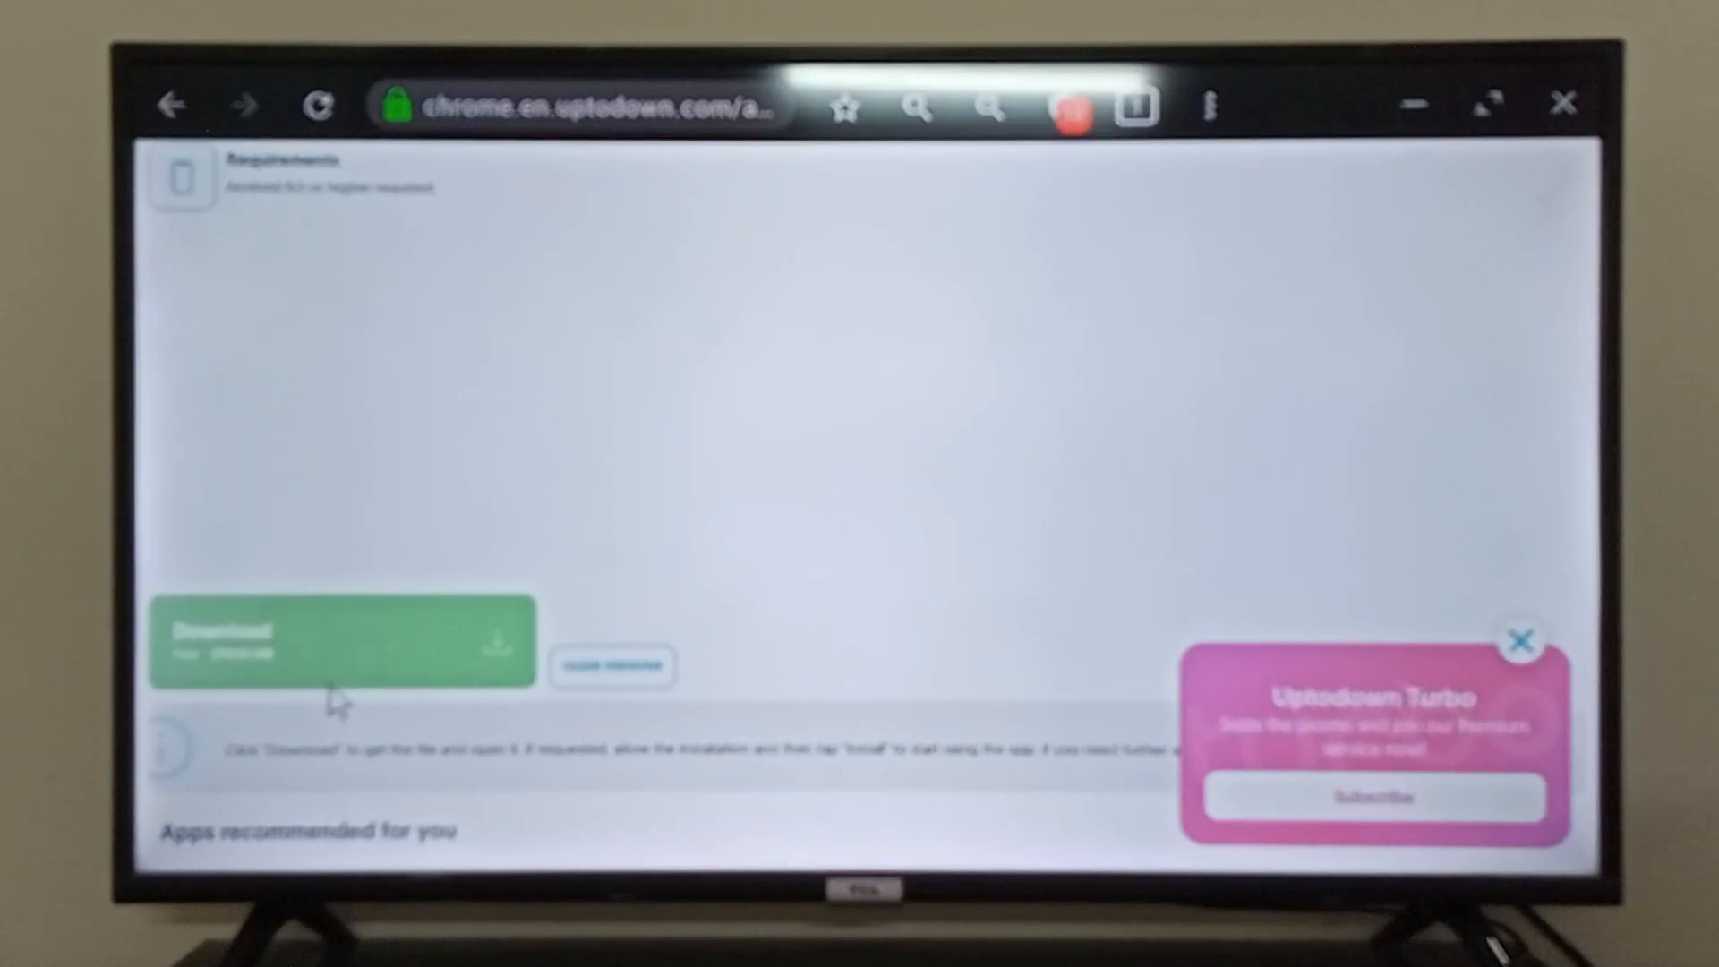
{"action": "left_click", "coordinate": [330, 641]}
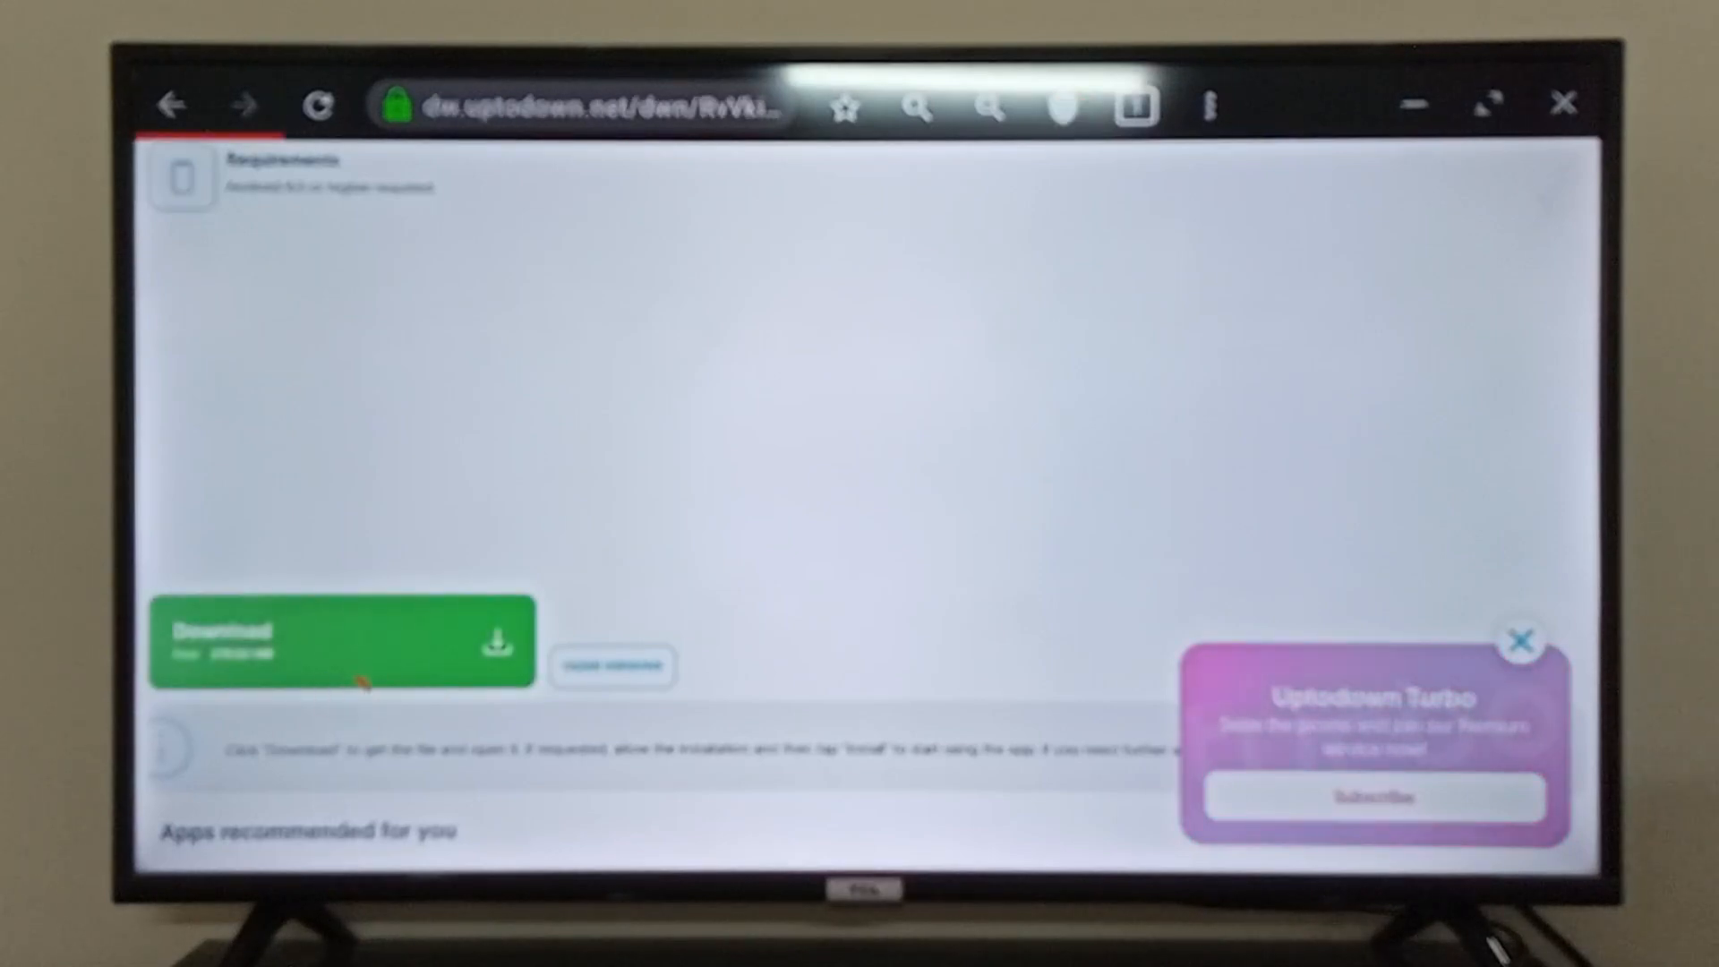
- Confirm the Chrome APK download, delete the old PikaShow entry, and launch google-chrome-136-0-7103-125.apk
{"action": "left_click", "coordinate": [341, 641]}
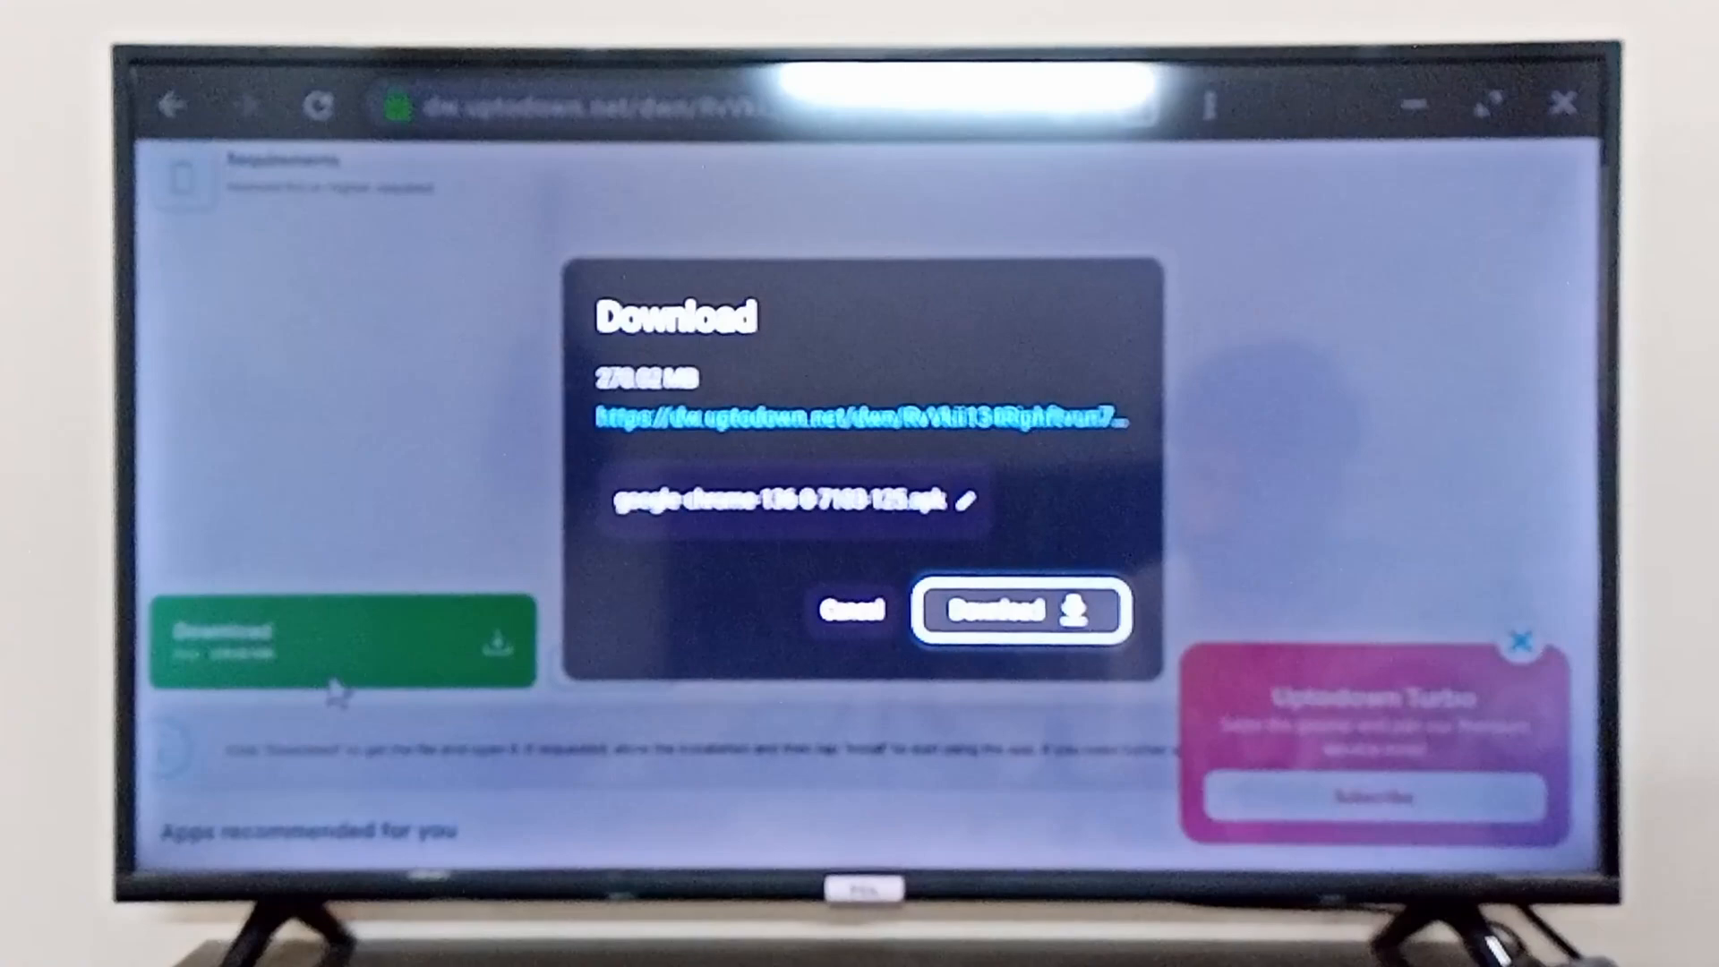
{"action": "left_click", "coordinate": [1017, 611]}
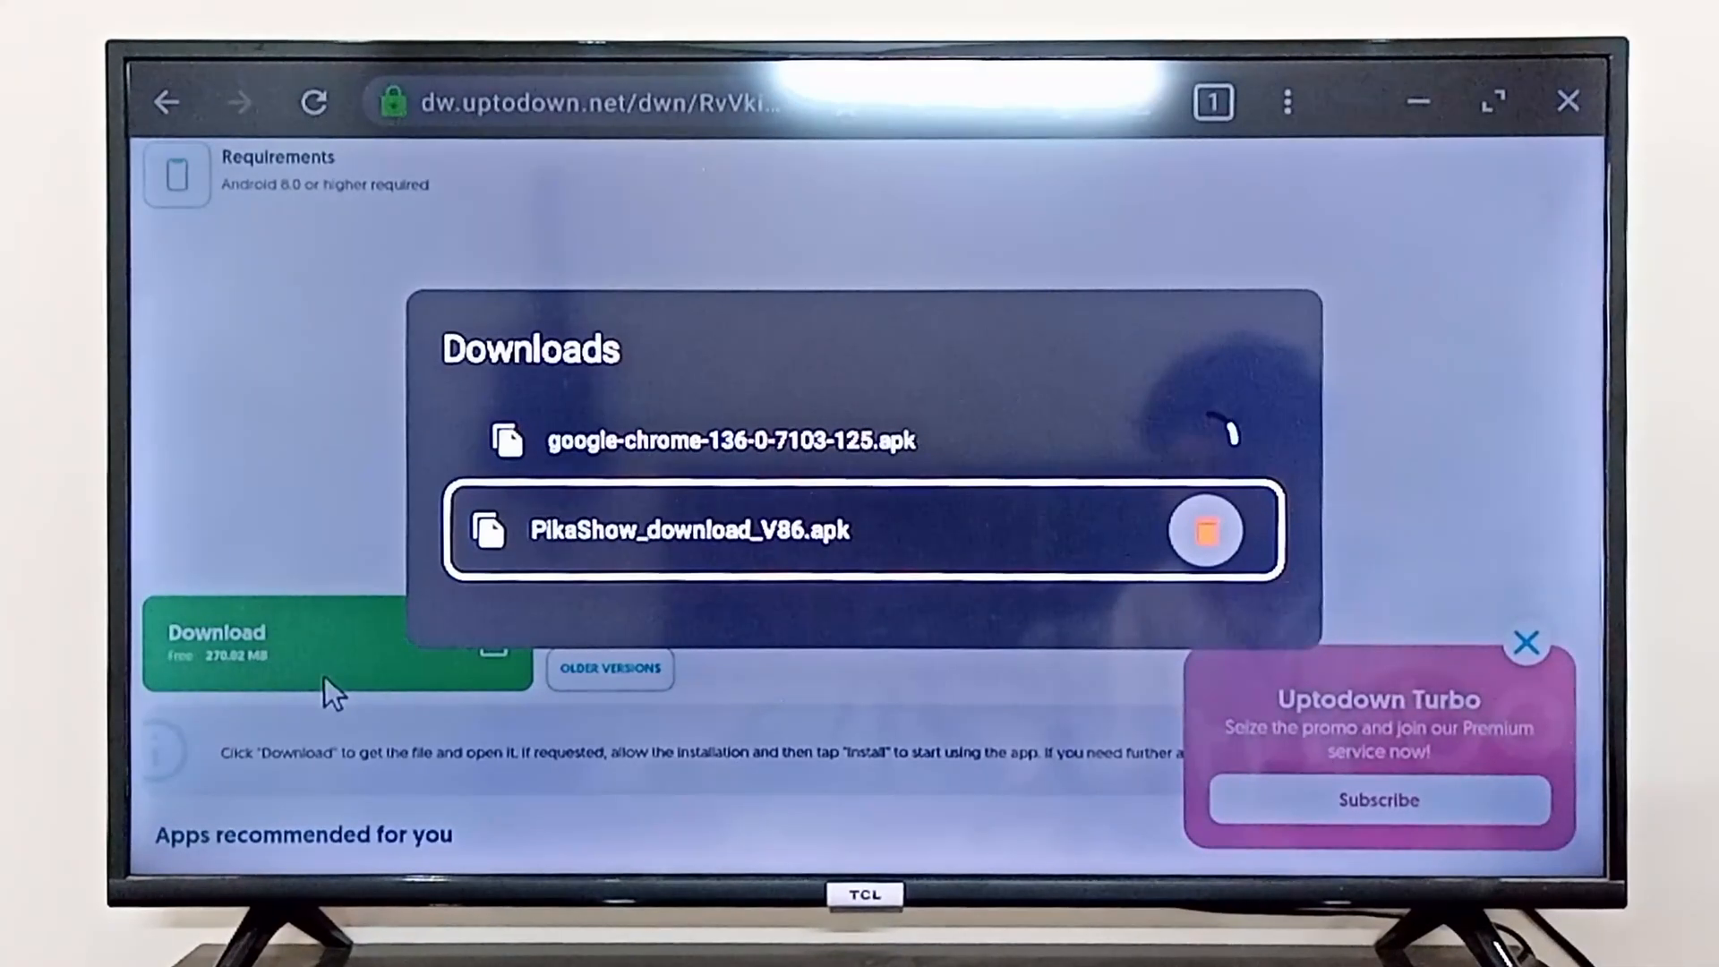
{"action": "left_click", "coordinate": [1203, 530]}
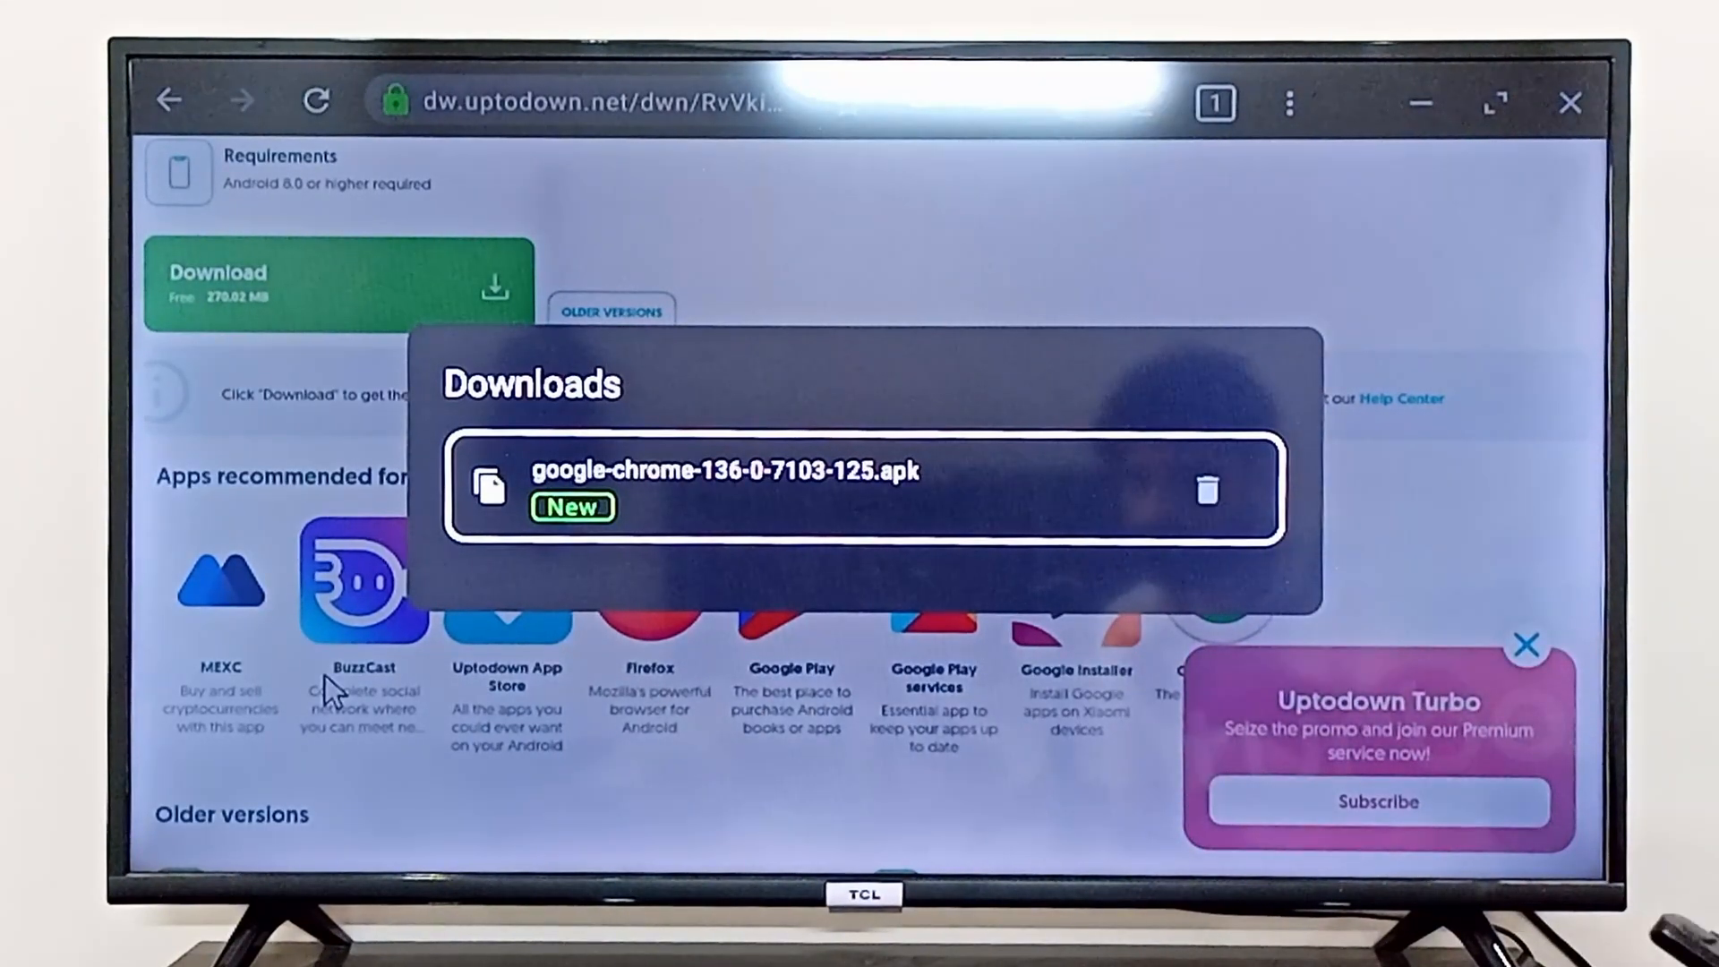
{"action": "left_click", "coordinate": [727, 471]}
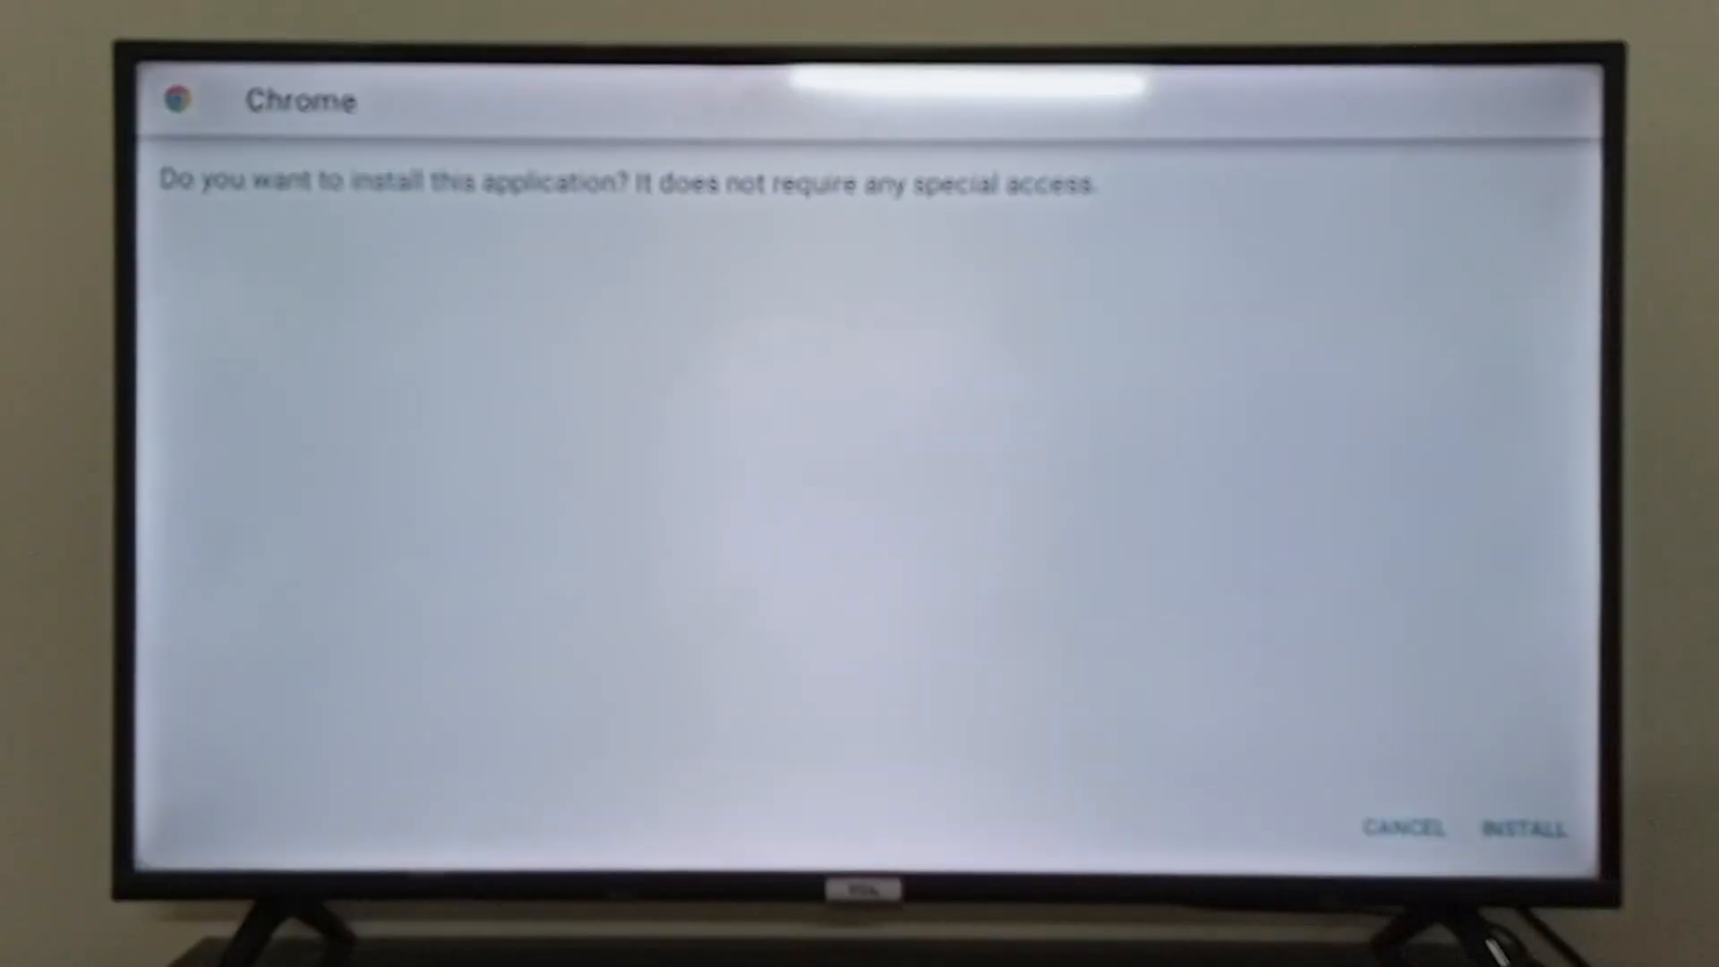
- Install Chrome from the installer prompt and launch it once 'App installed.' appears
{"action": "left_click", "coordinate": [1524, 827]}
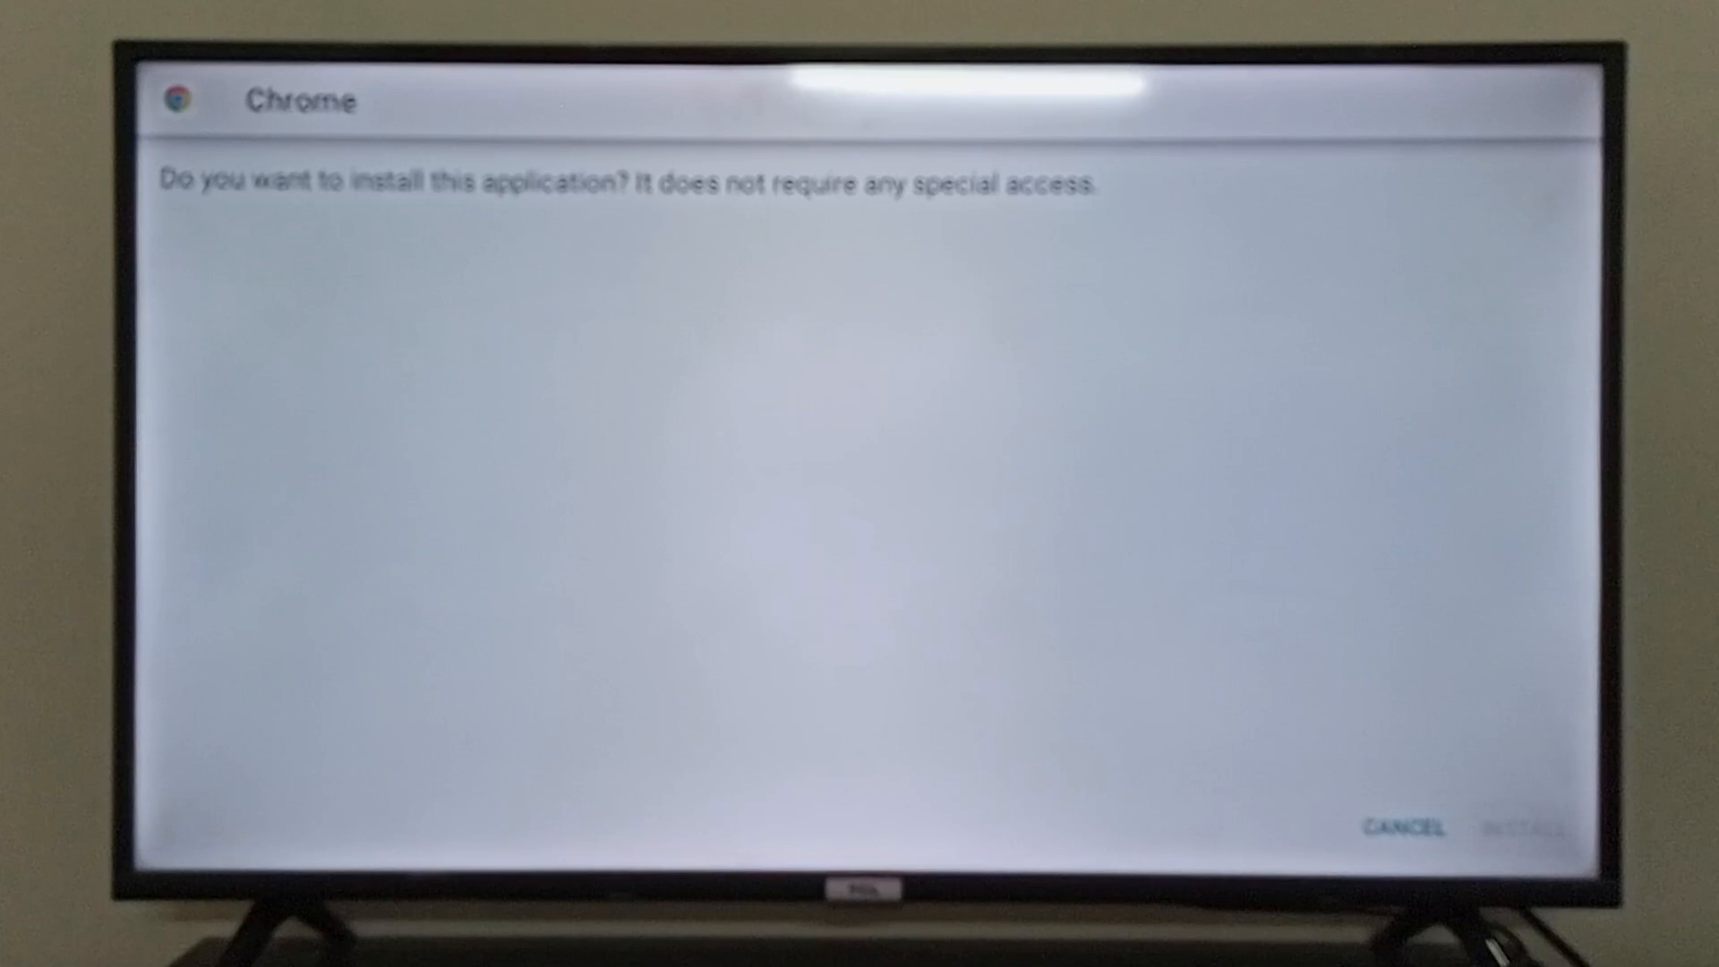
{"action": "left_click", "coordinate": [1526, 826]}
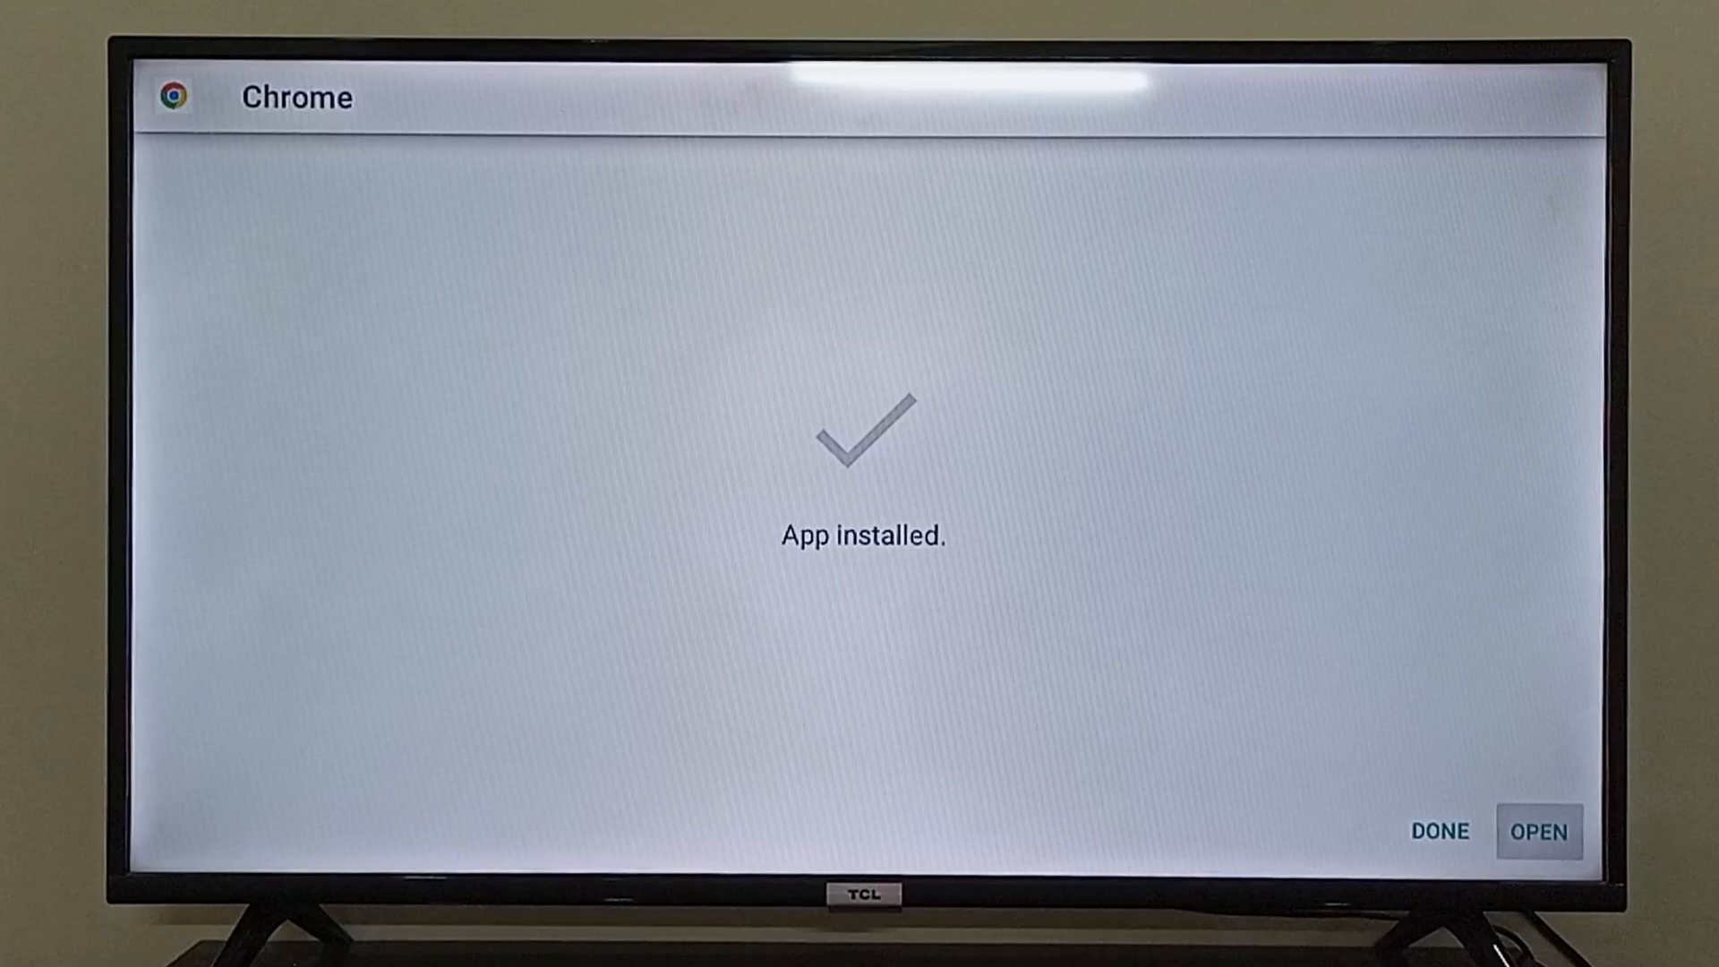
{"action": "left_click", "coordinate": [1540, 831]}
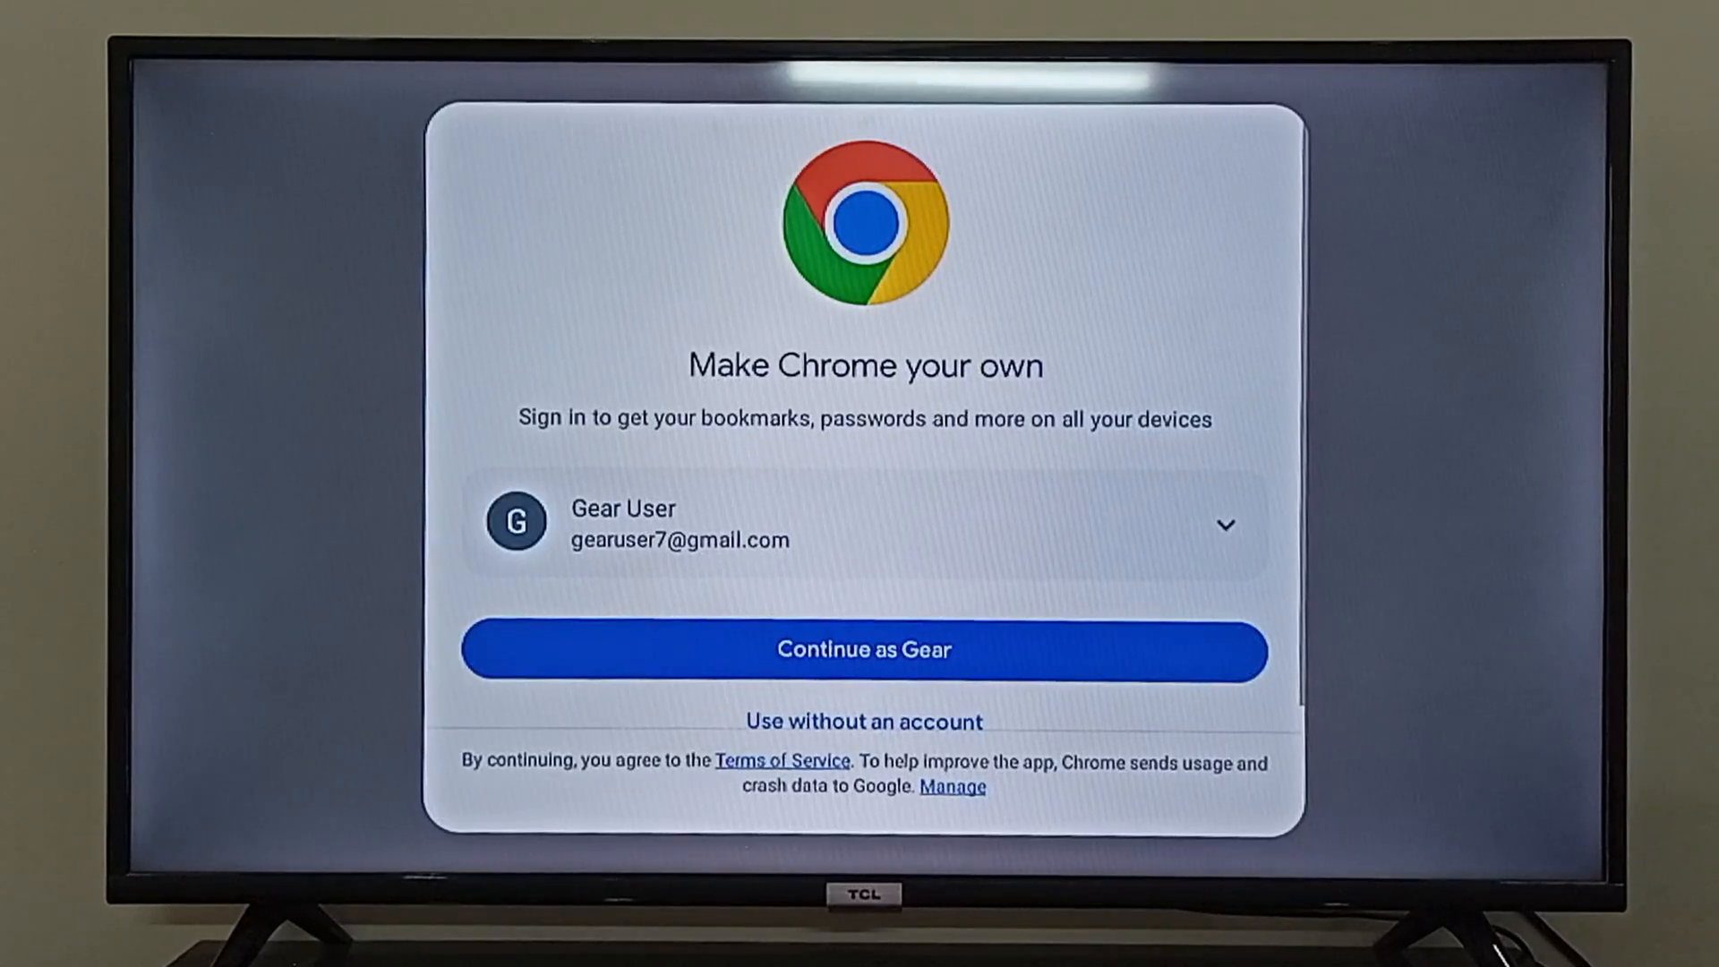
- Dismiss the sign-in welcome, accept the ad privacy notice with Got it, and enter espn.com in the address bar
{"action": "left_click", "coordinate": [863, 648]}
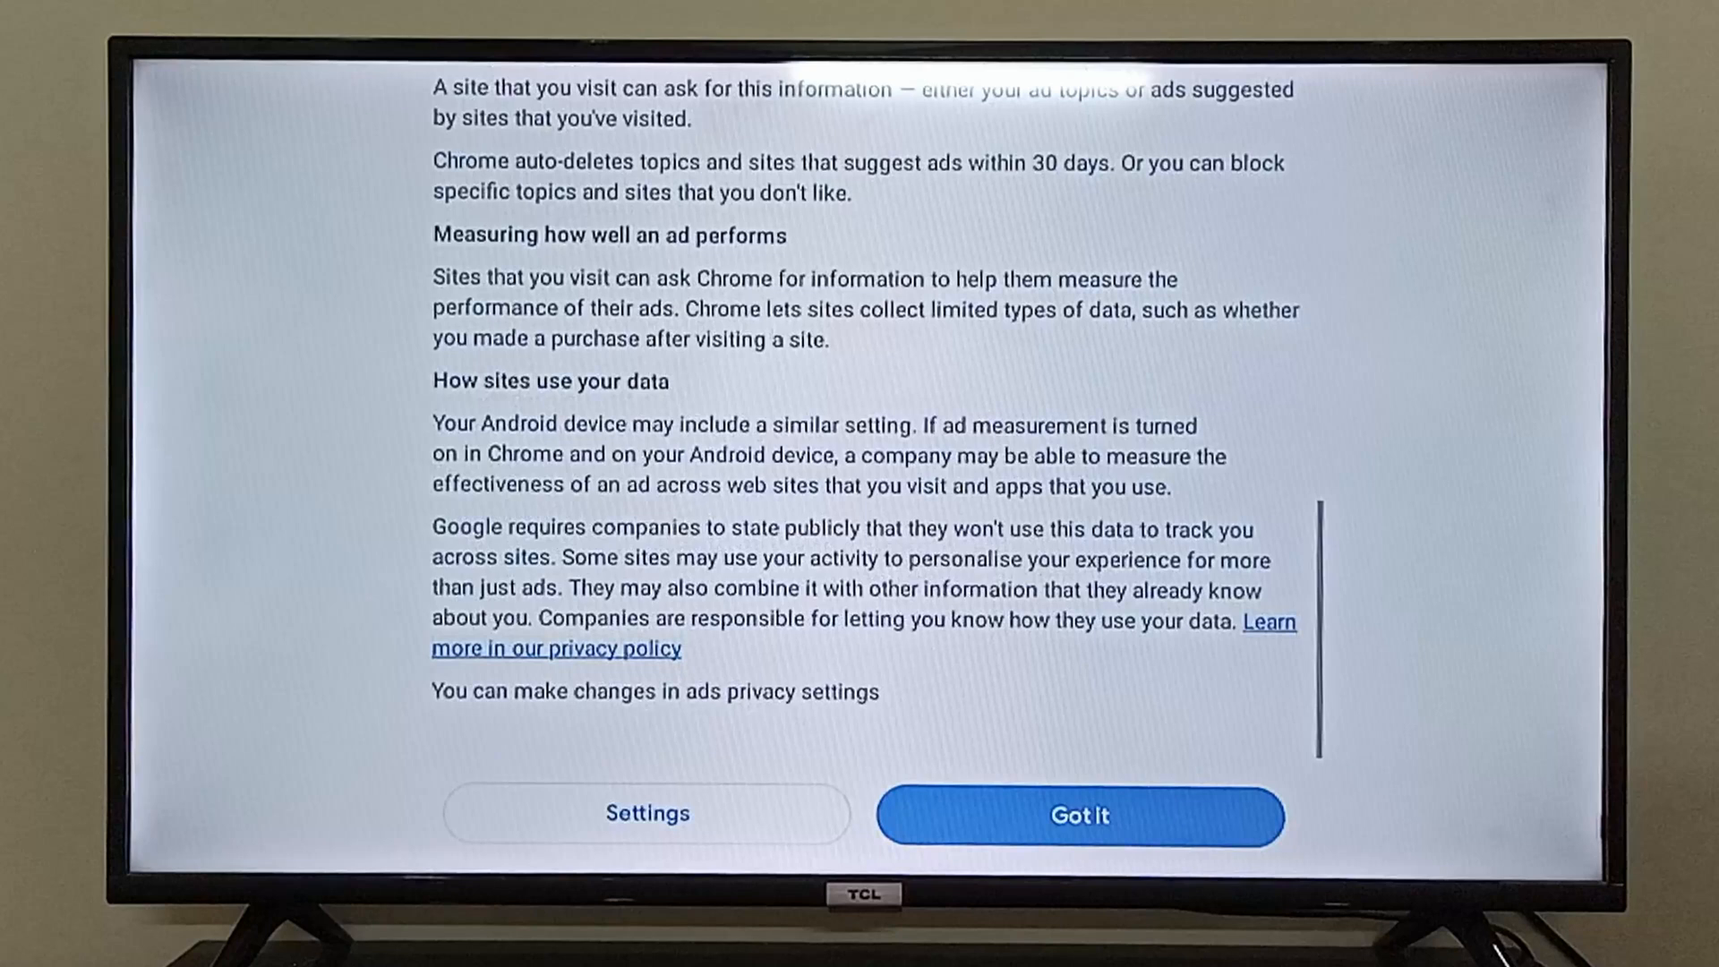
{"action": "left_click", "coordinate": [1078, 816]}
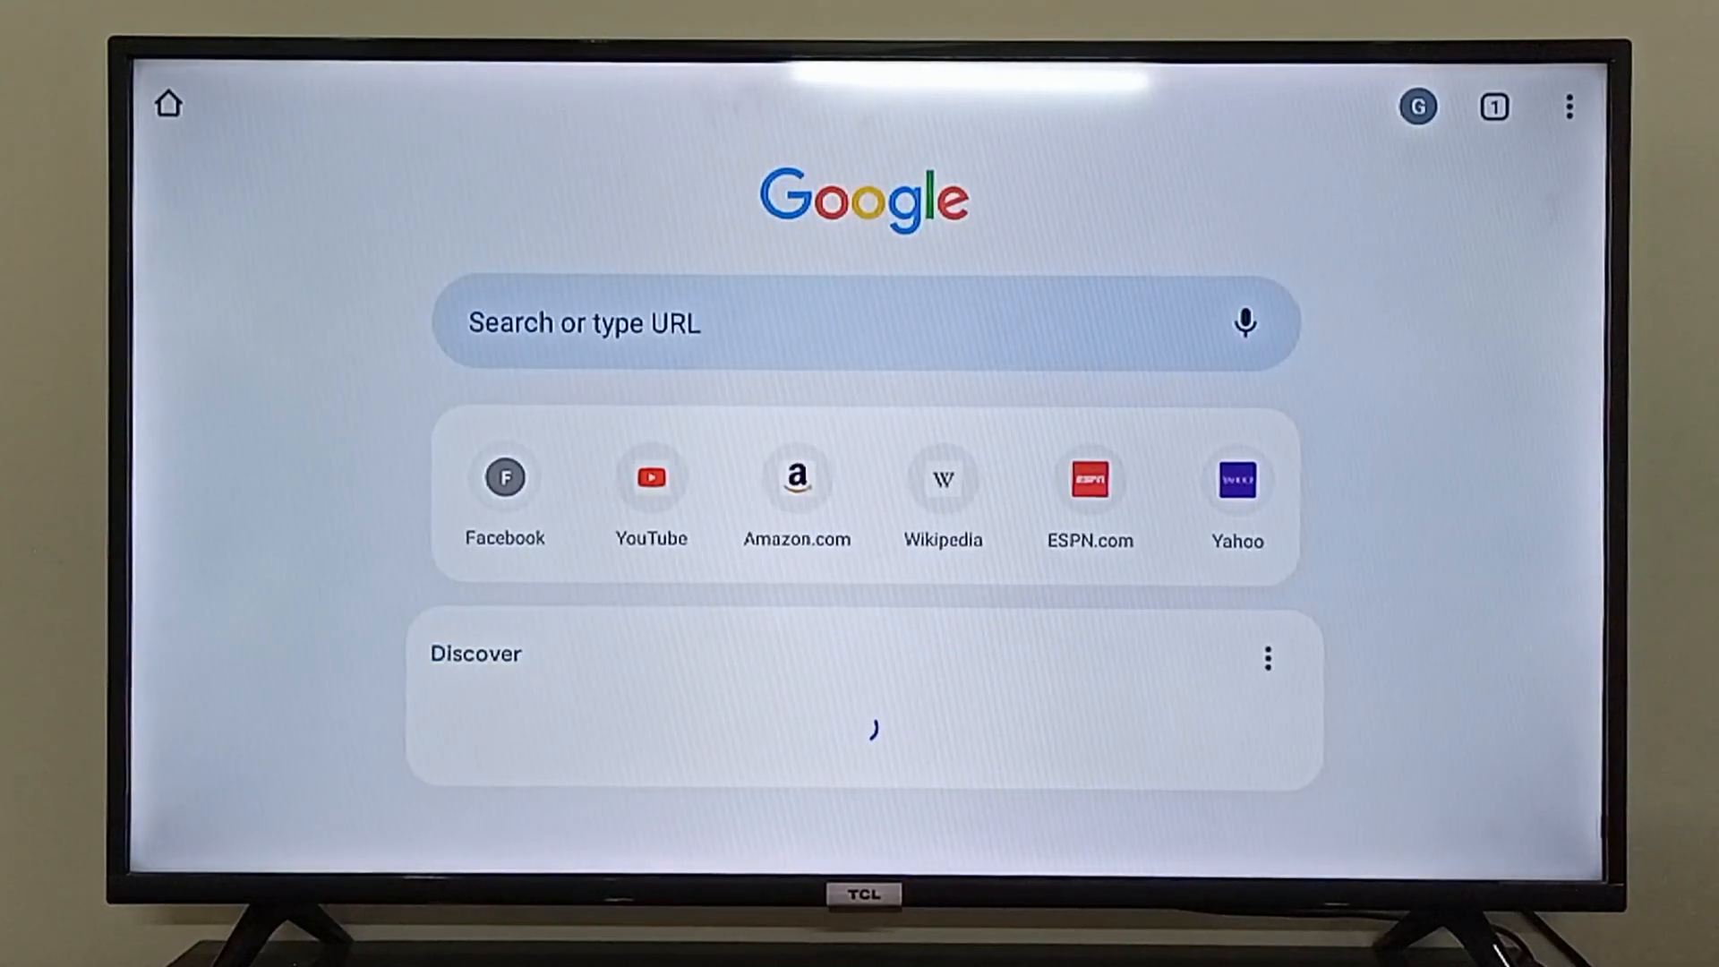
{"action": "left_click", "coordinate": [1264, 657]}
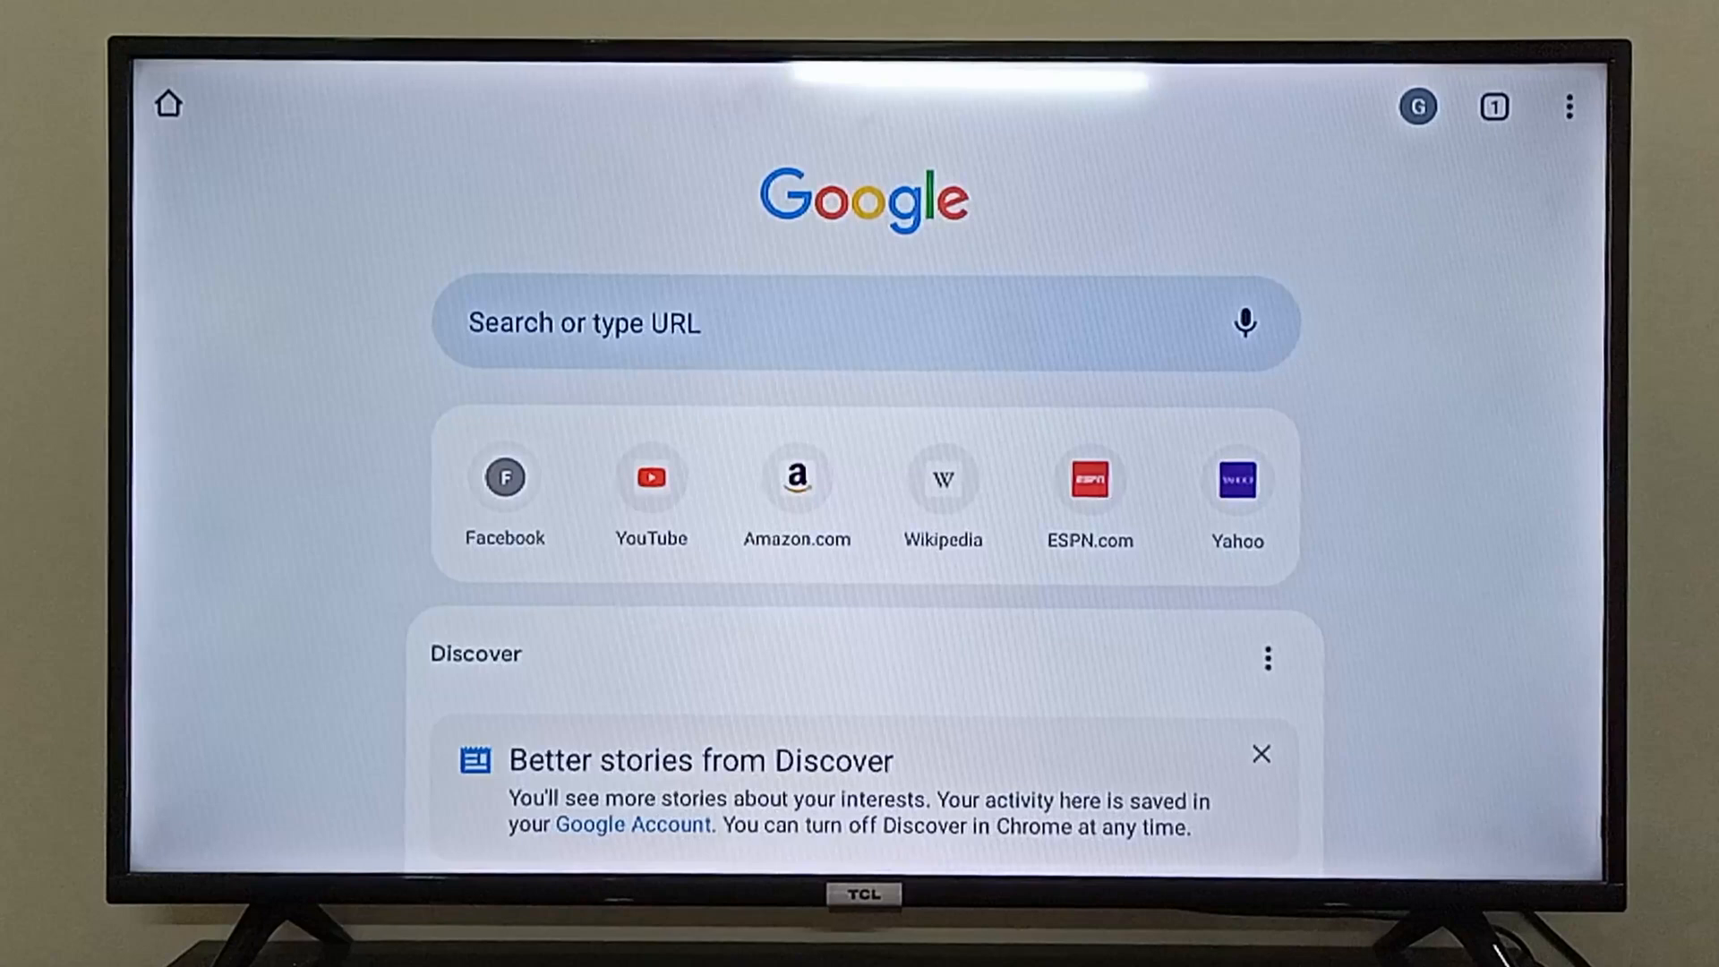
{"action": "left_click", "coordinate": [1089, 478]}
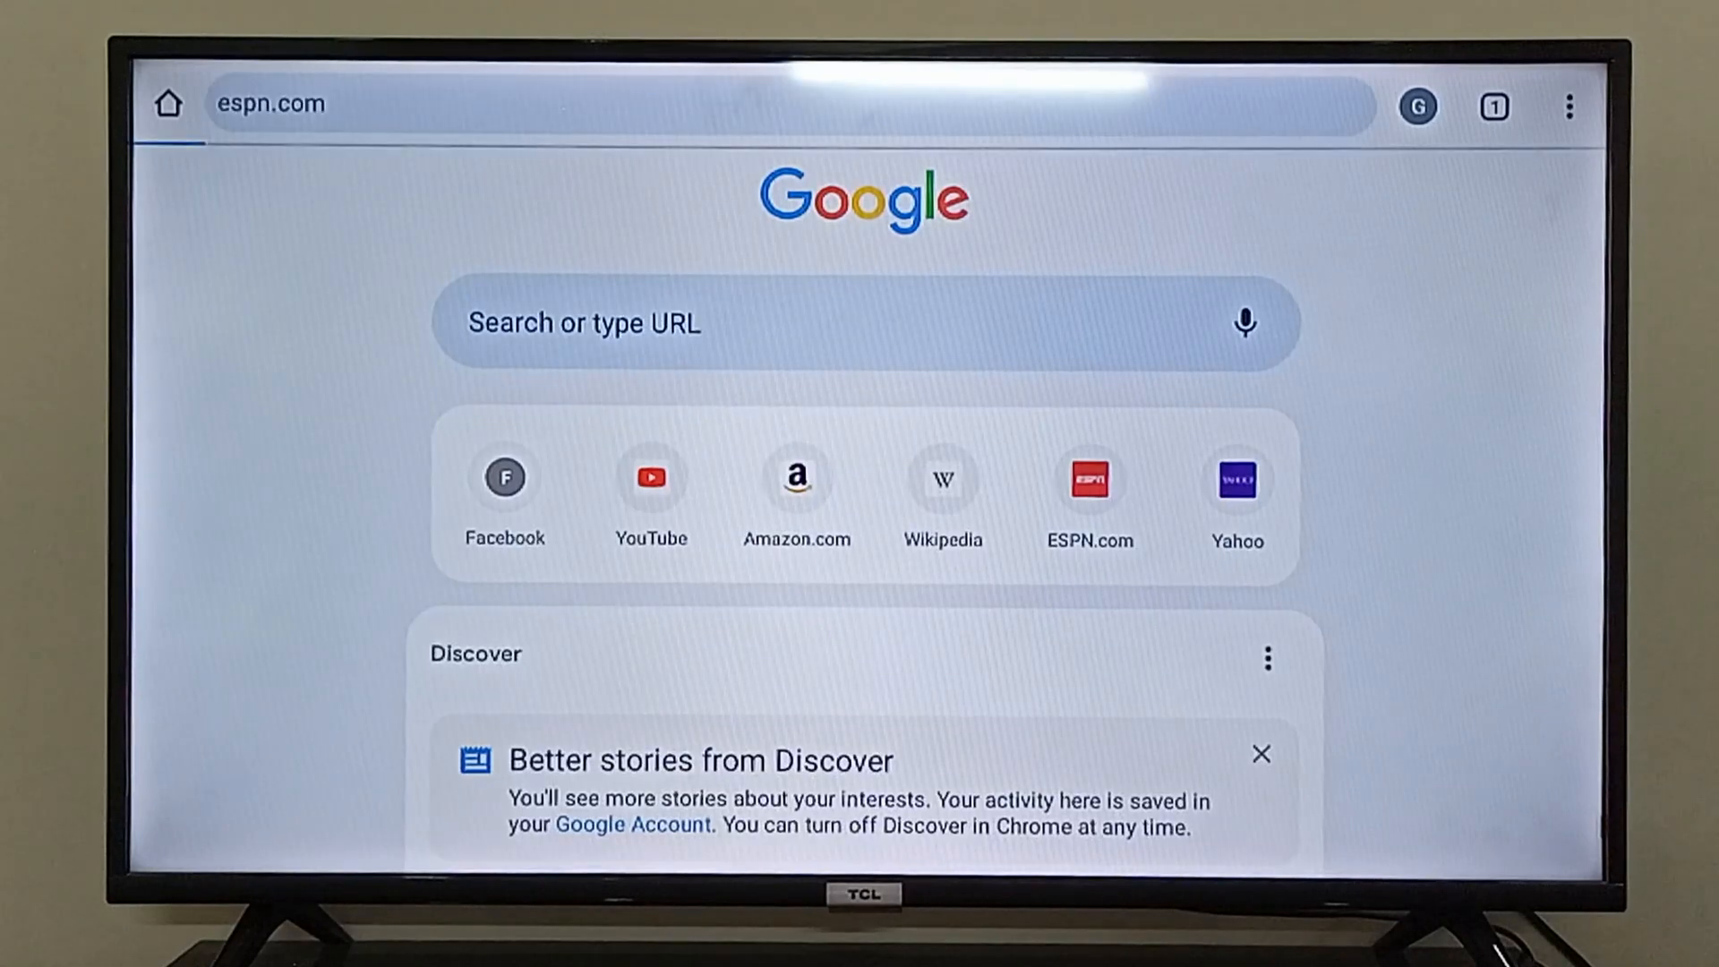
- Load espn.com, landing on ESPN's espn.in basketball coverage
{"action": "left_click", "coordinate": [1091, 480]}
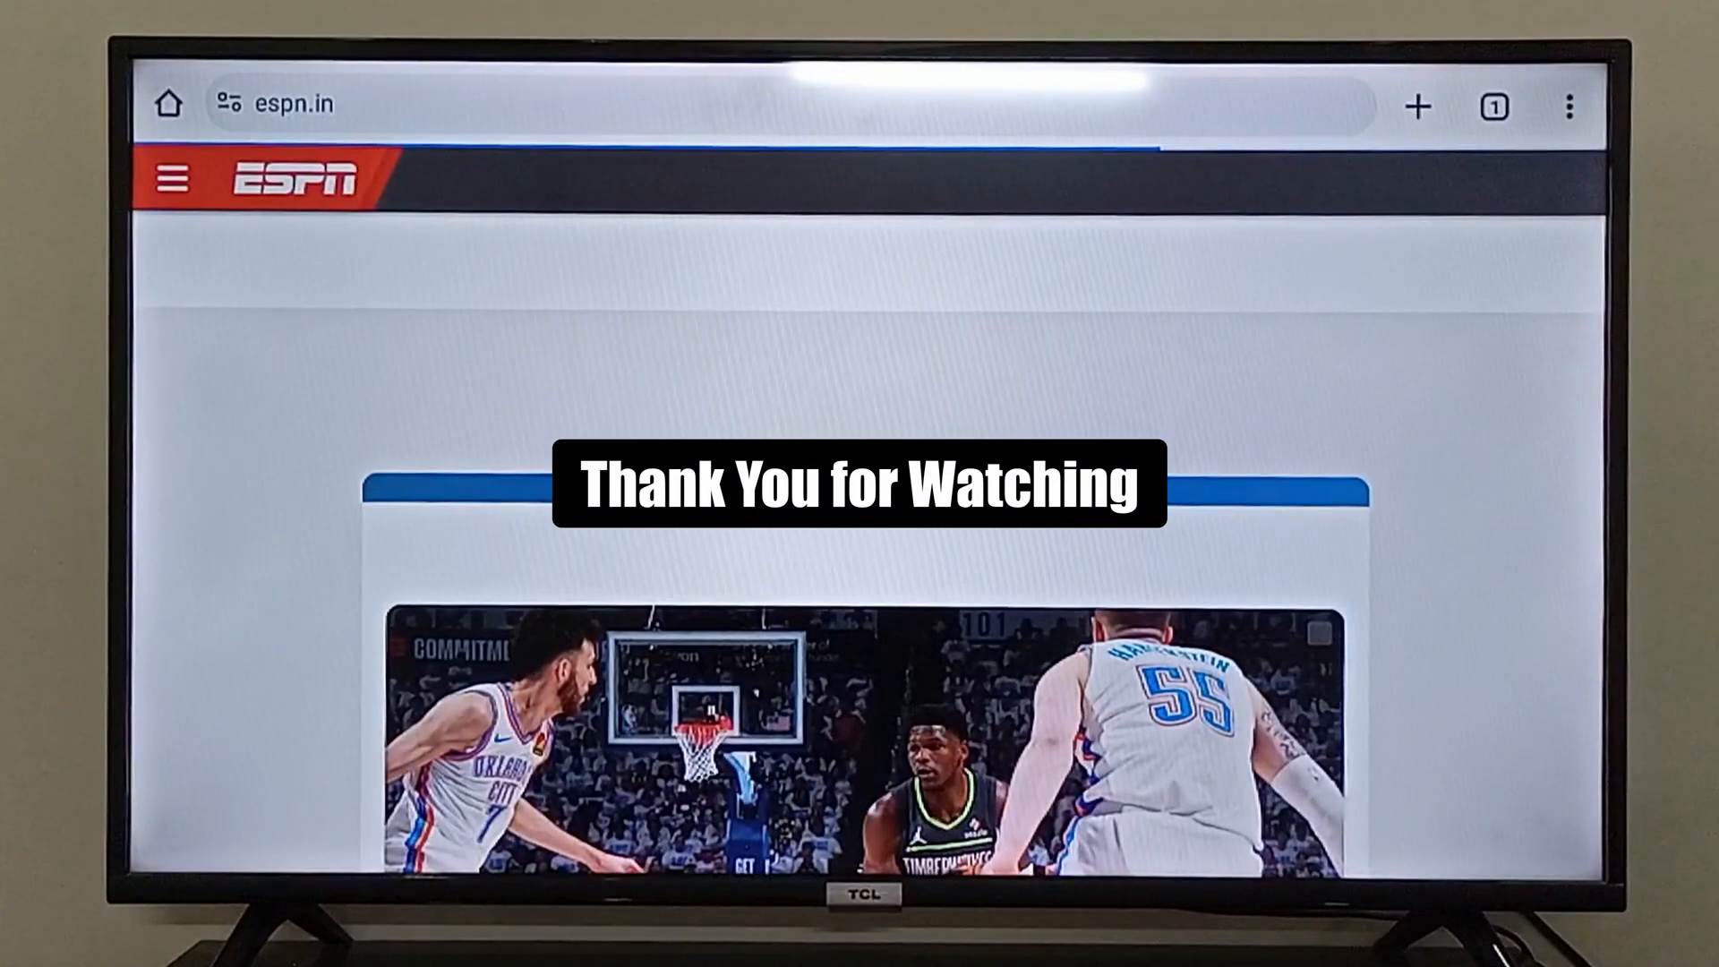